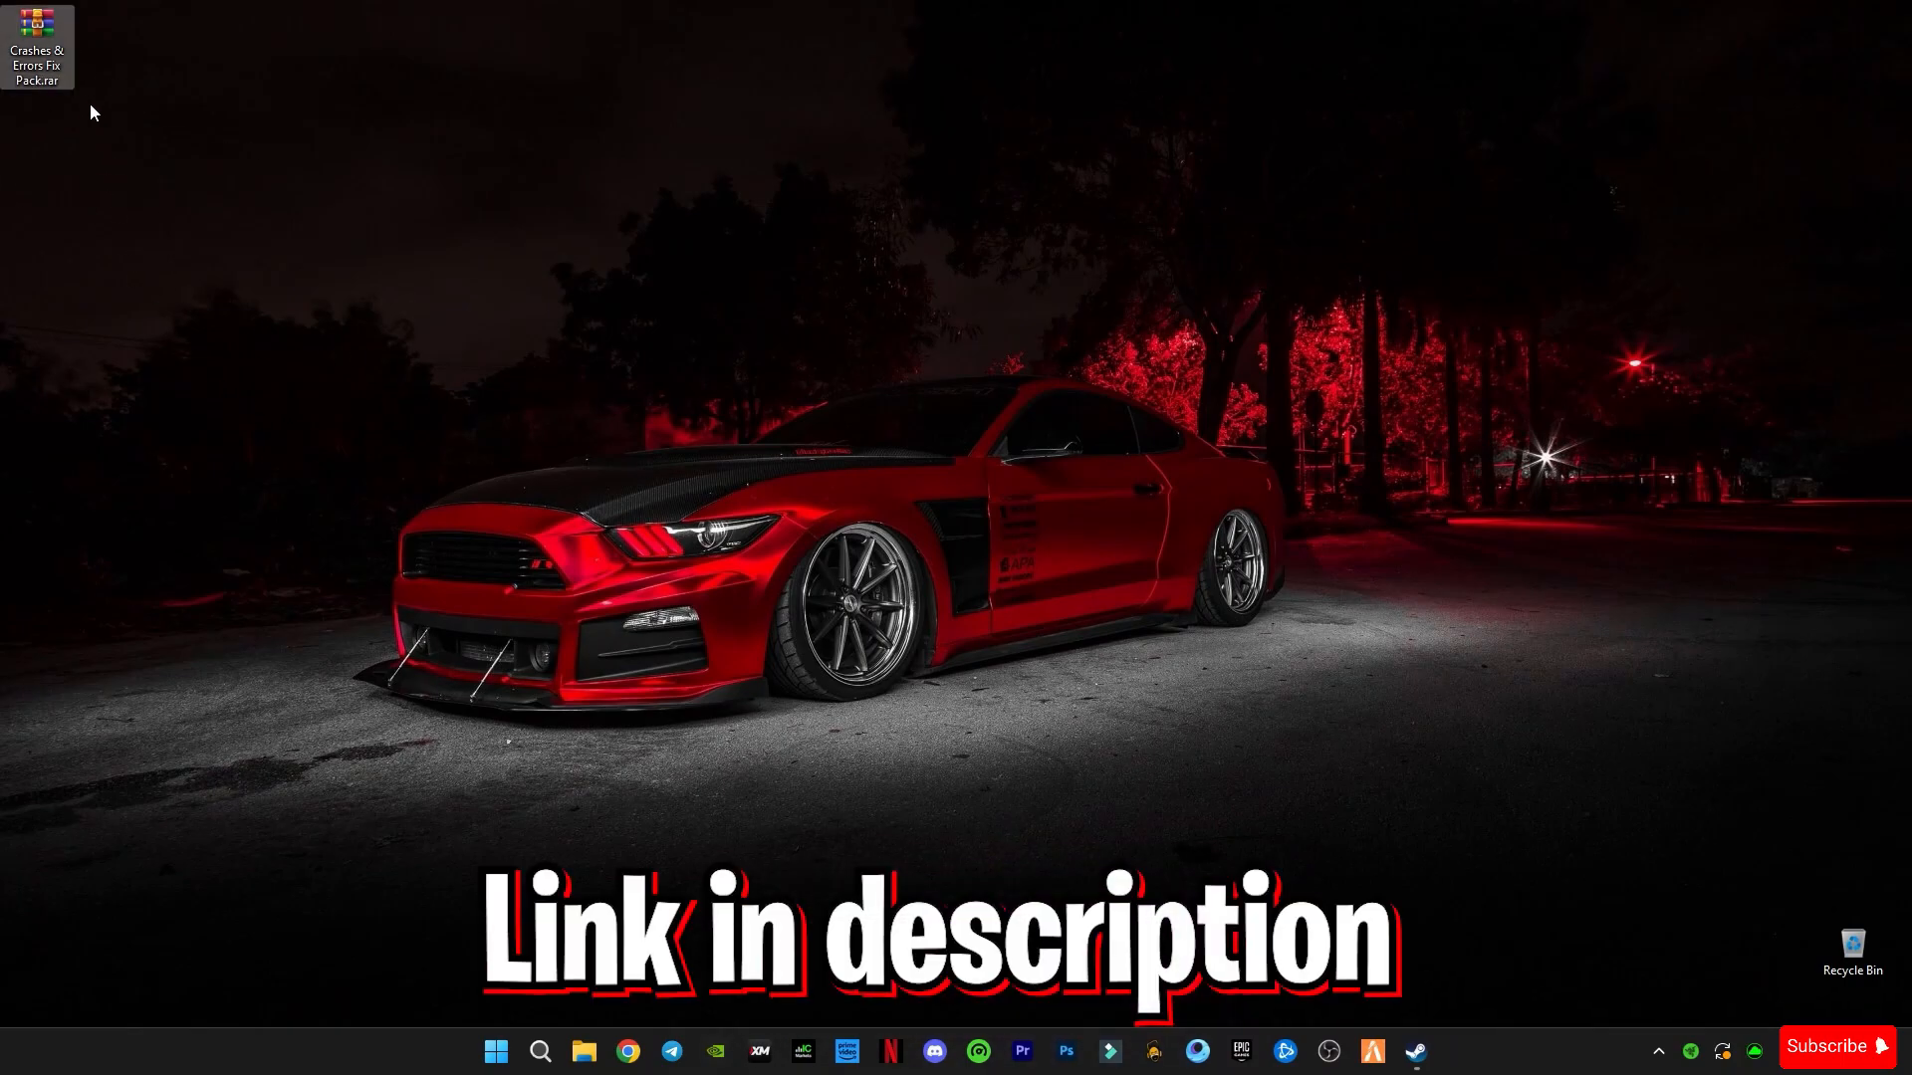
Step: Extract the Crashes & Errors Fix Pack archive onto the desktop, then inspect and close it in WinRAR
right_click(37, 46)
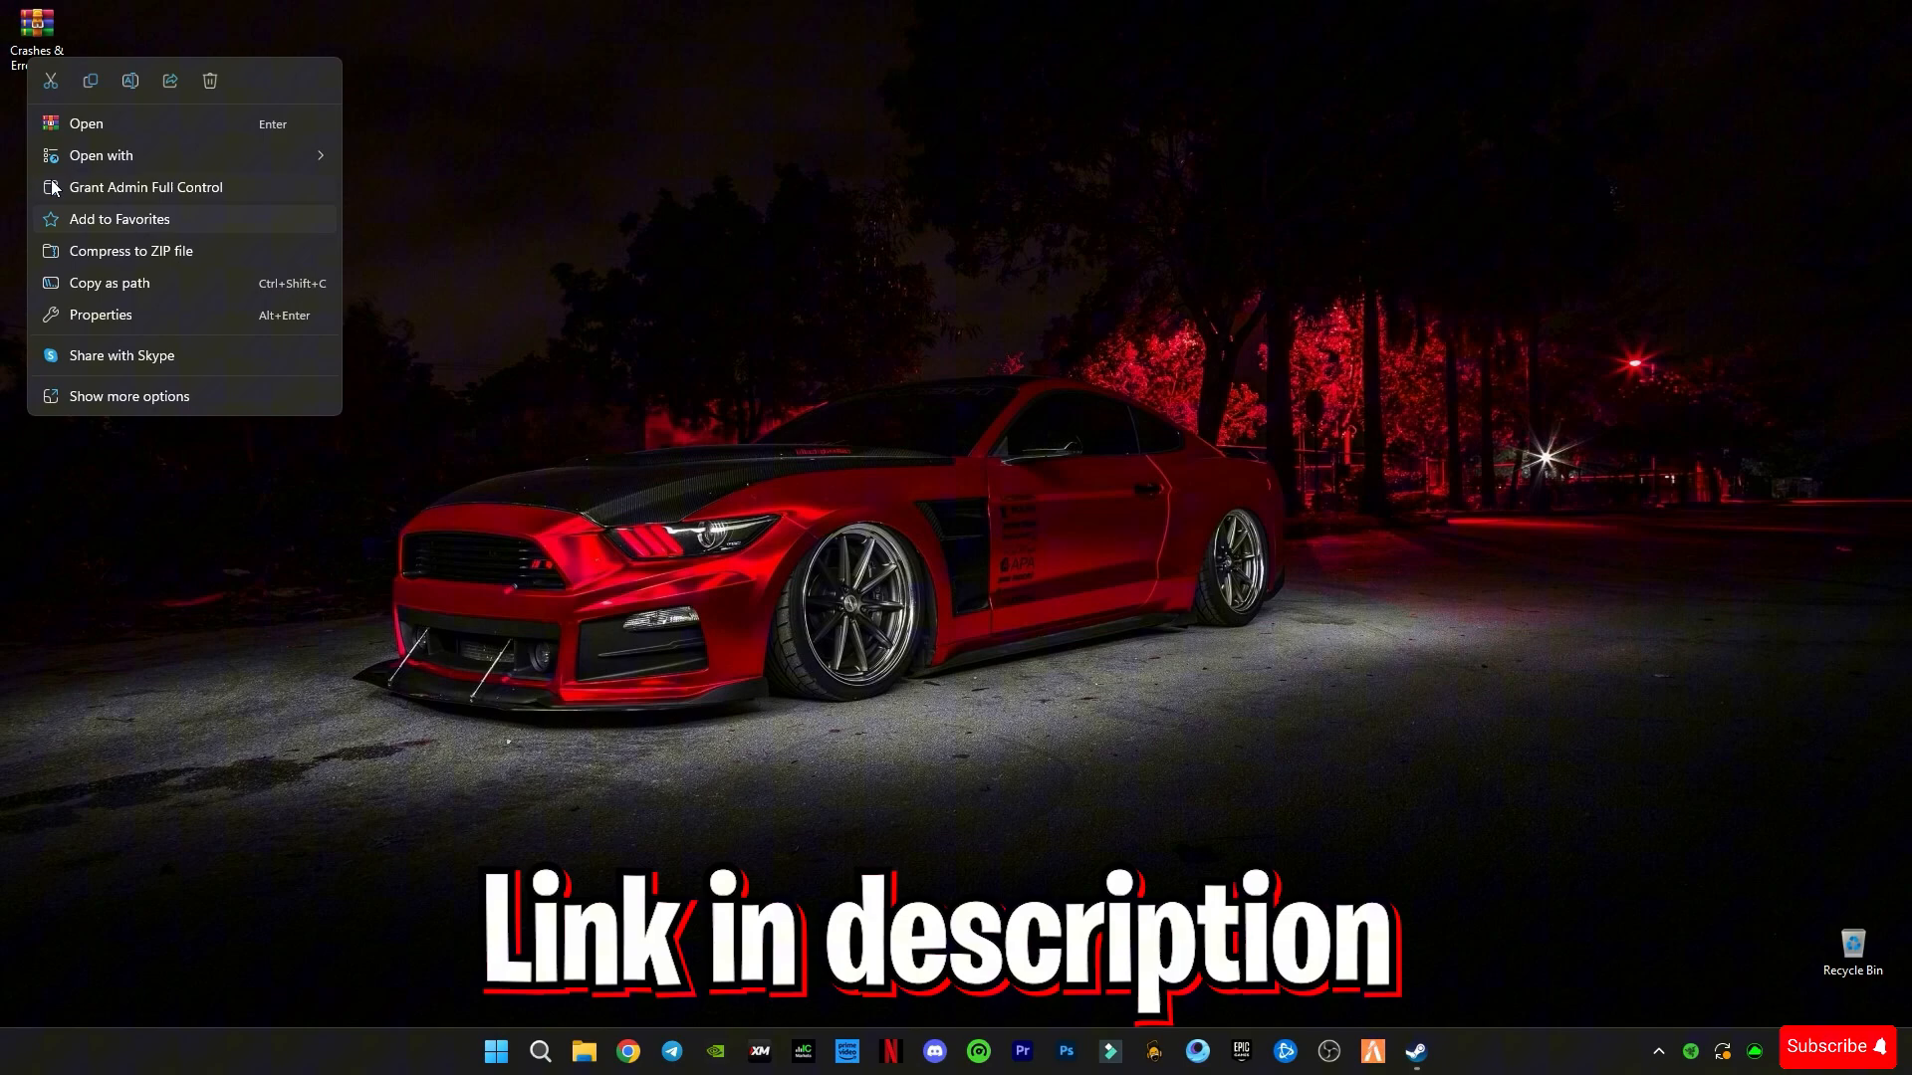
left_click(129, 396)
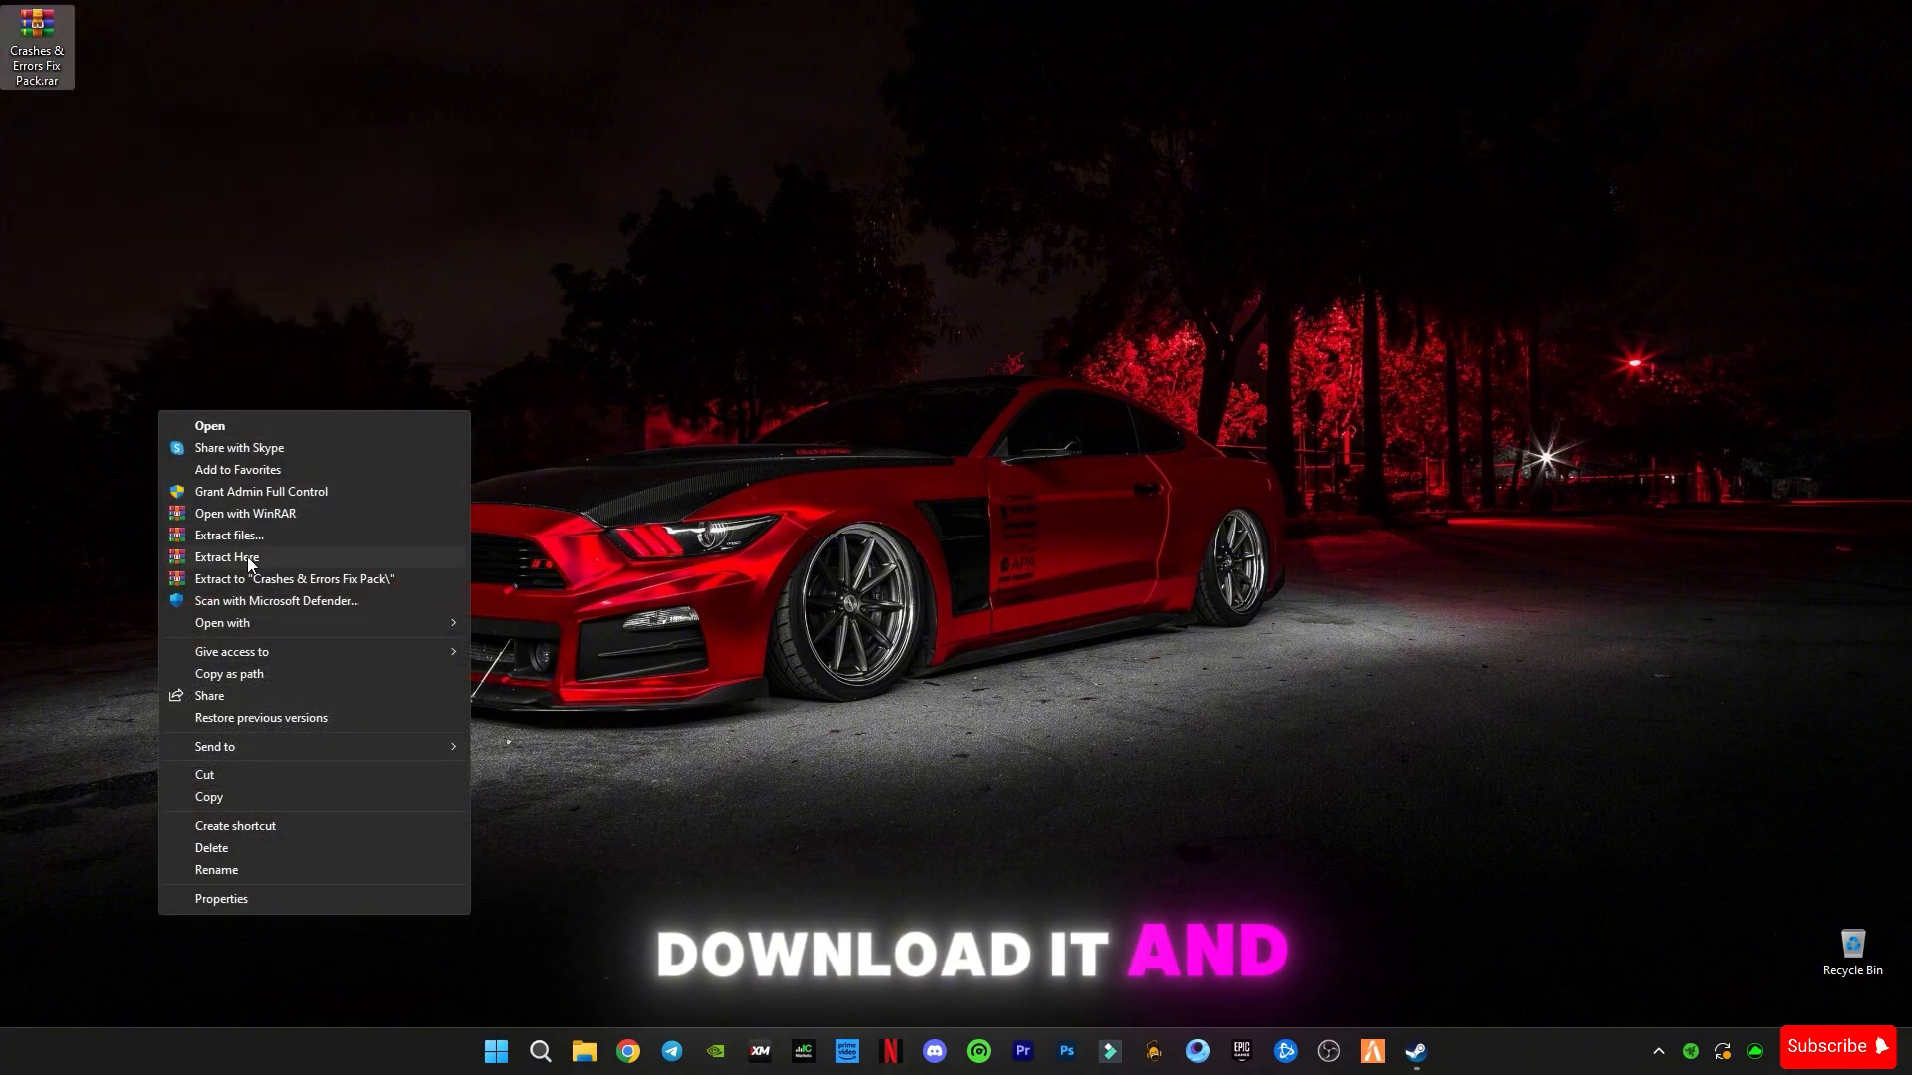
left_click(226, 558)
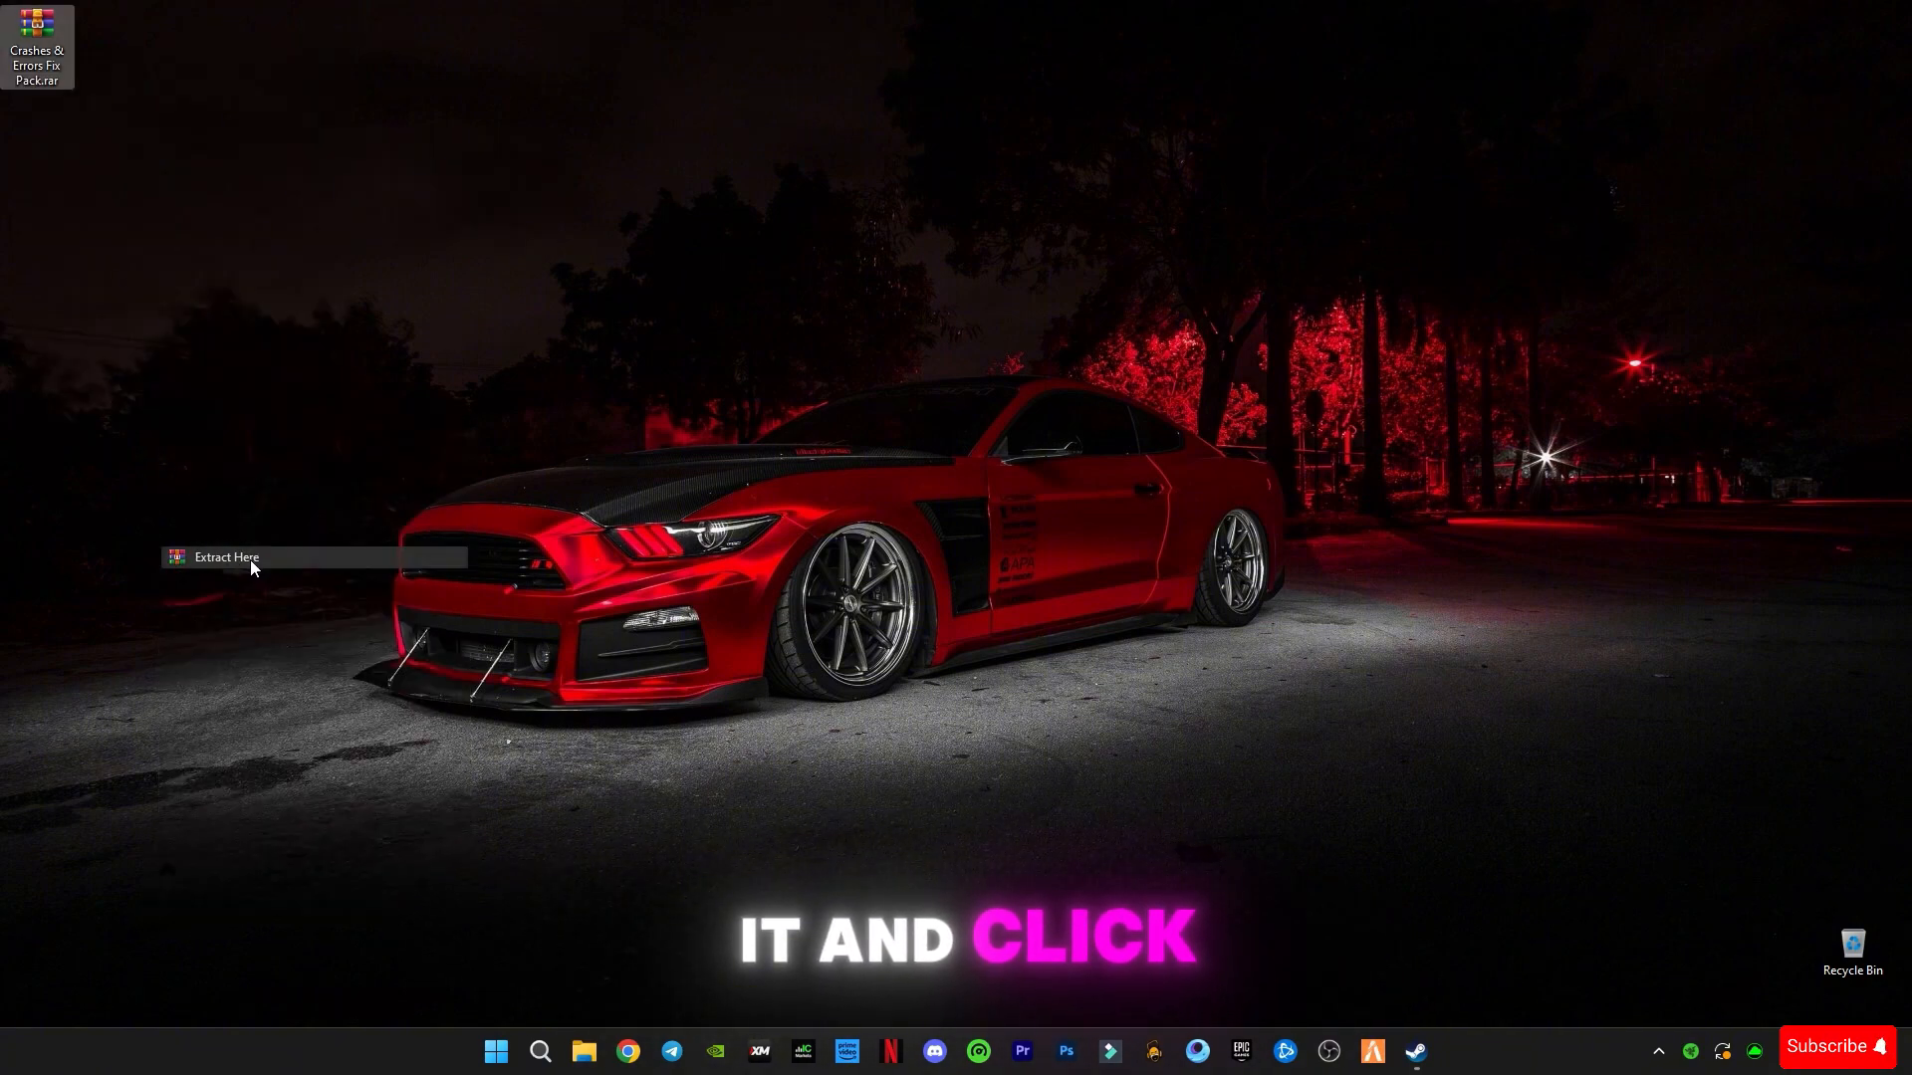
left_click(221, 558)
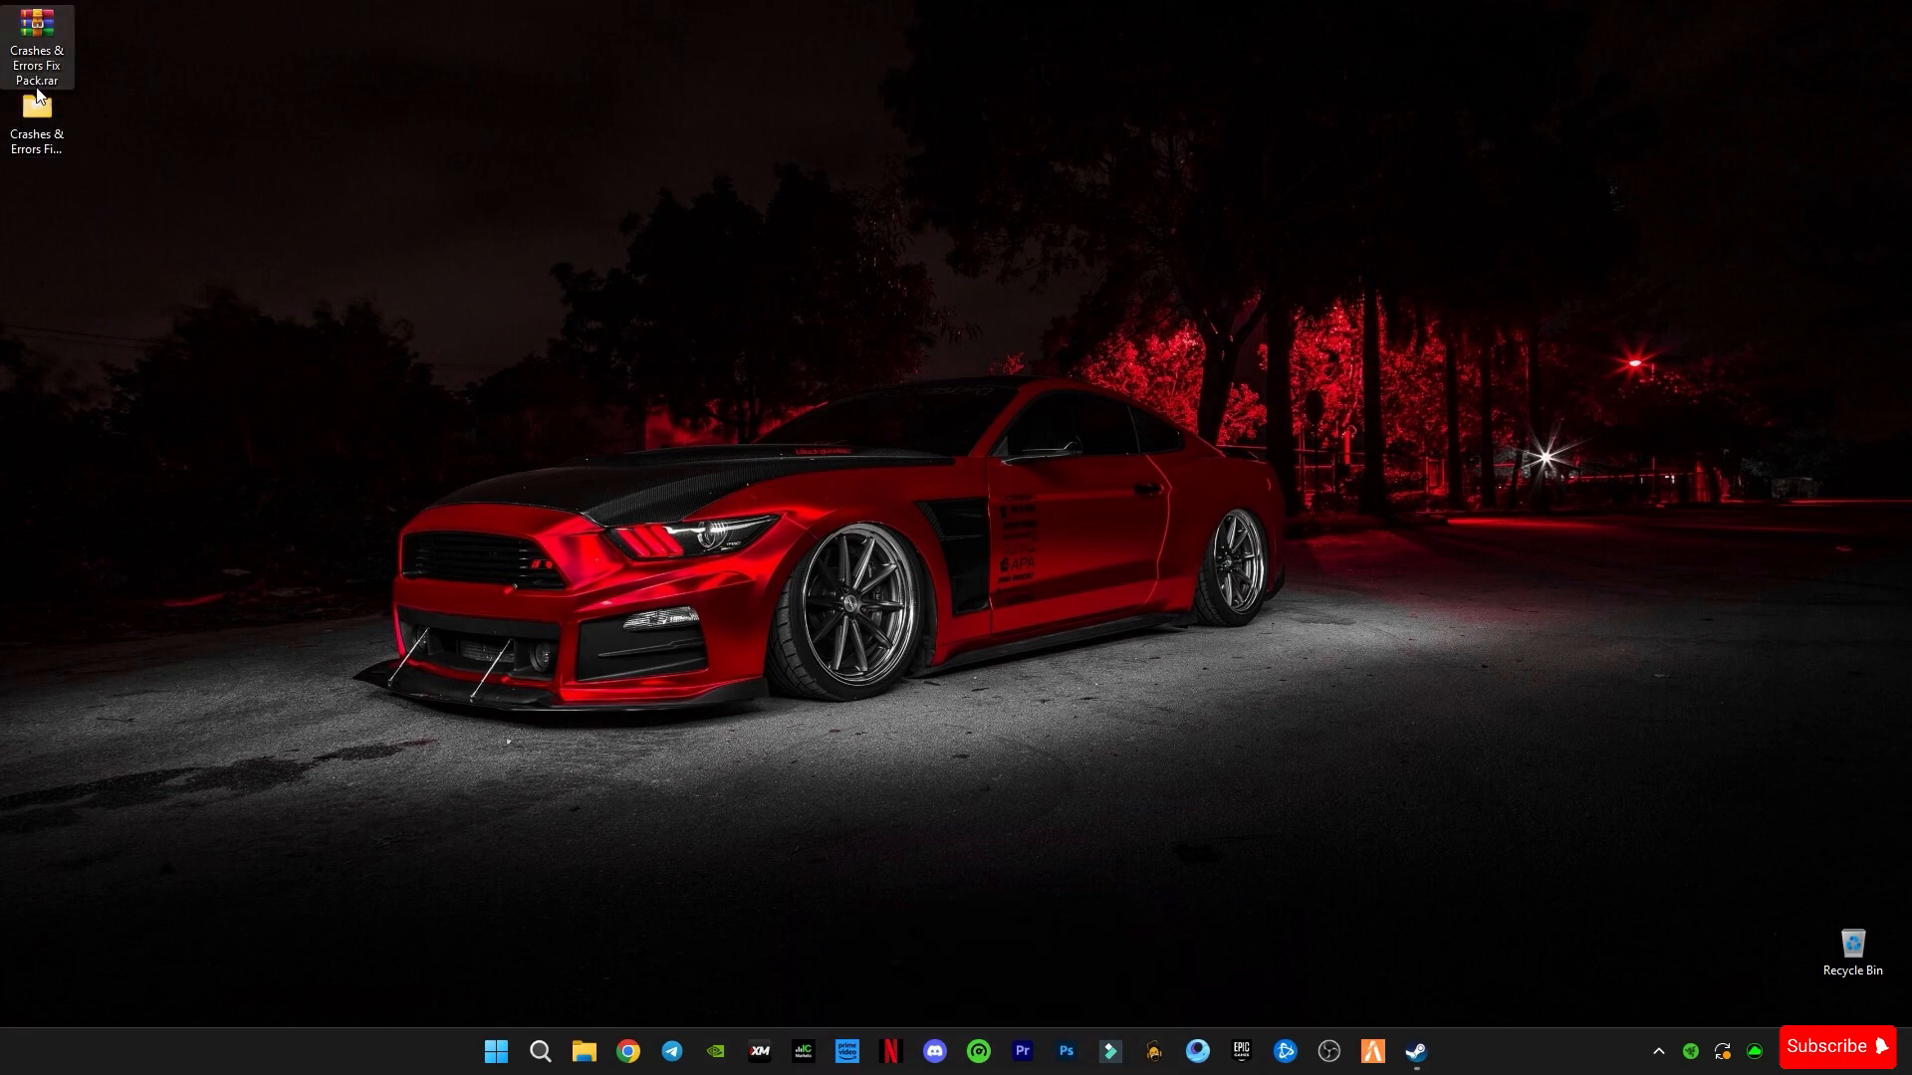
double_click(37, 37)
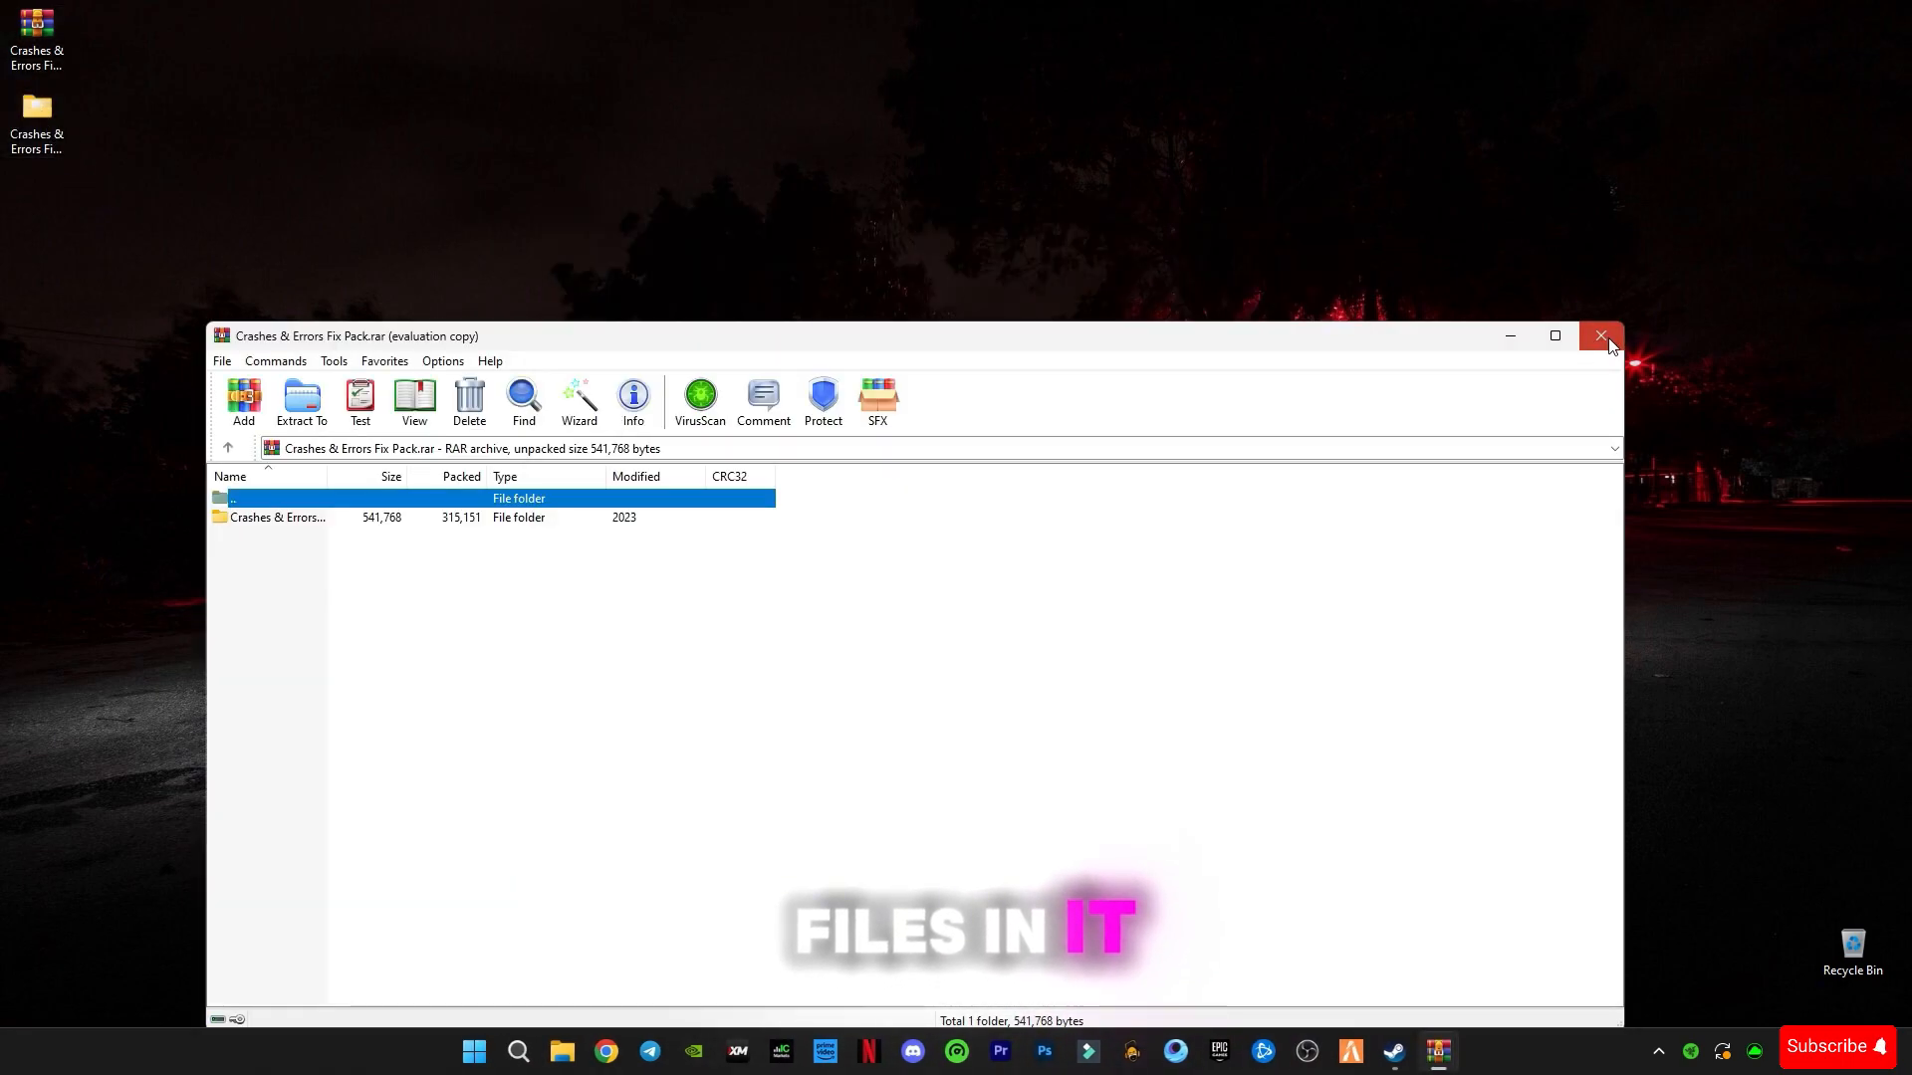
left_click(1601, 336)
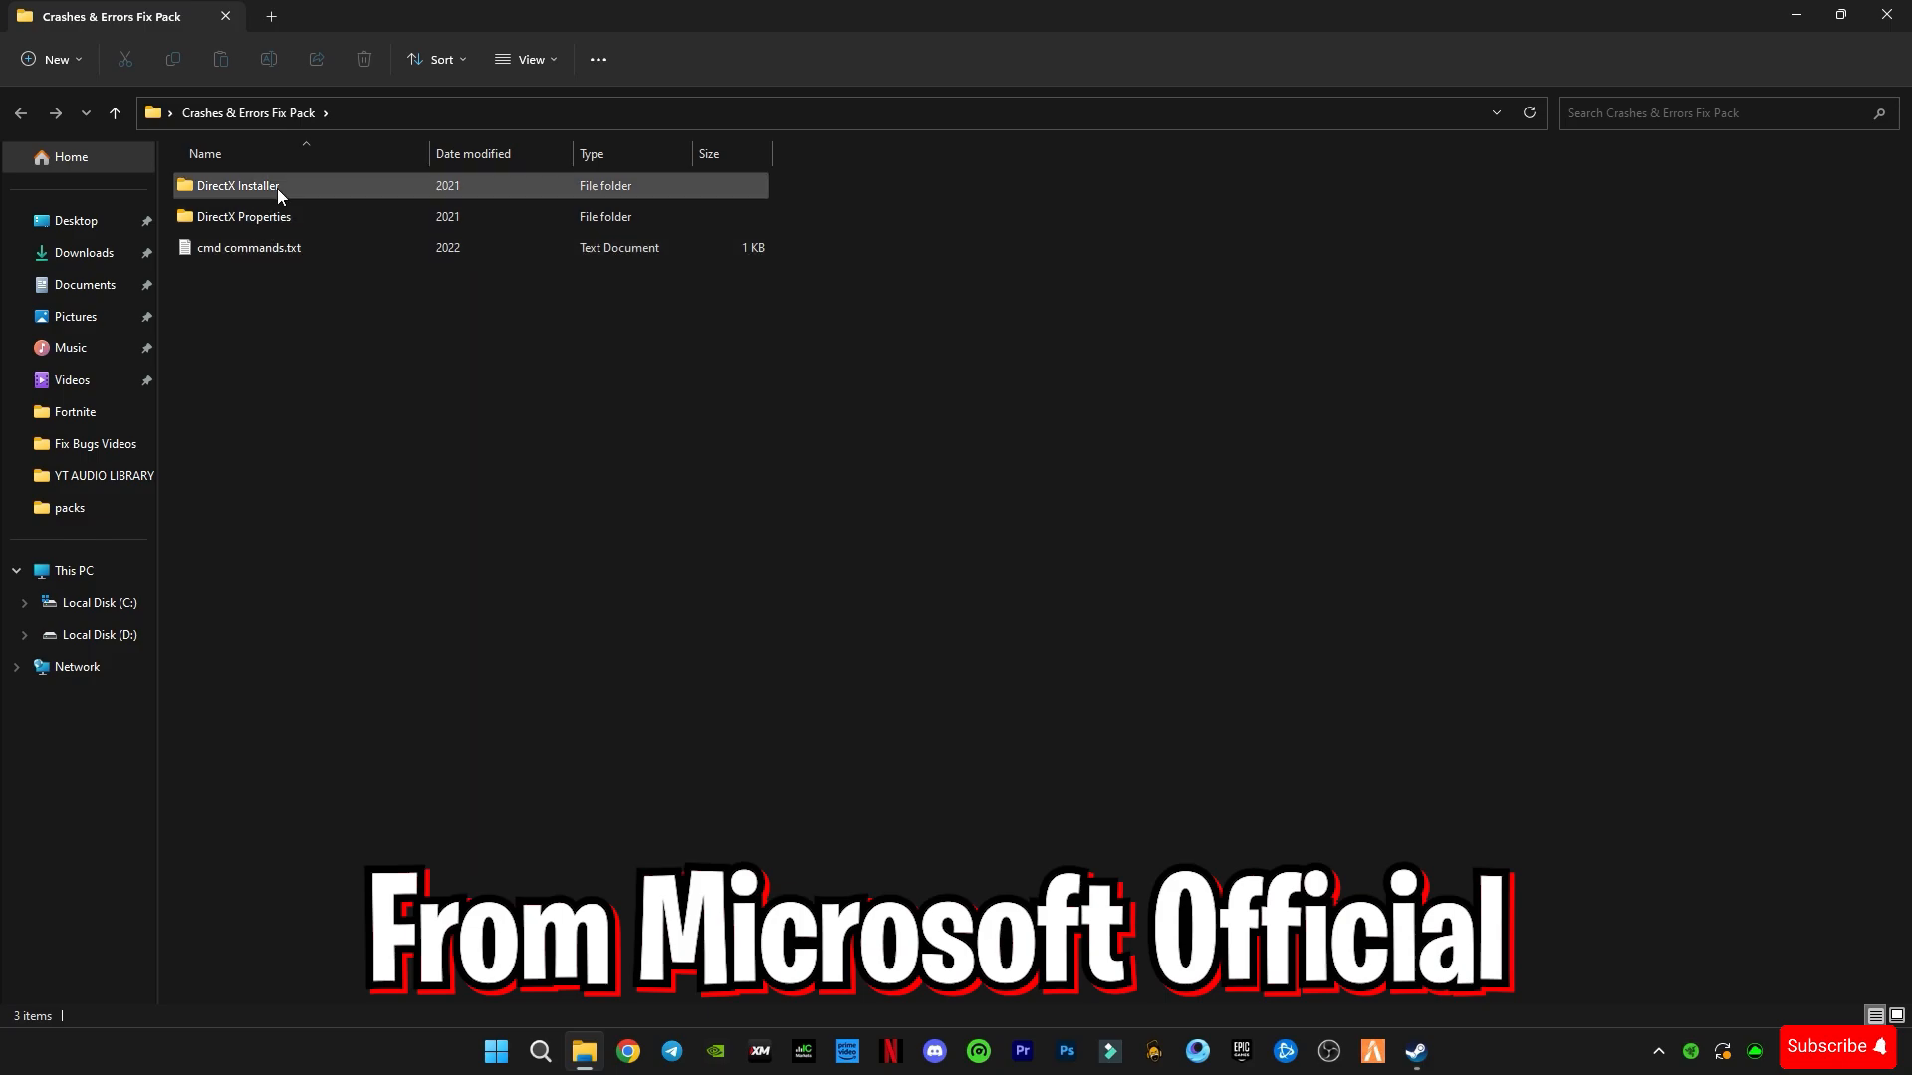
Step: Open the DirectX Installer folder containing dxwebsetup.exe
double_click(238, 186)
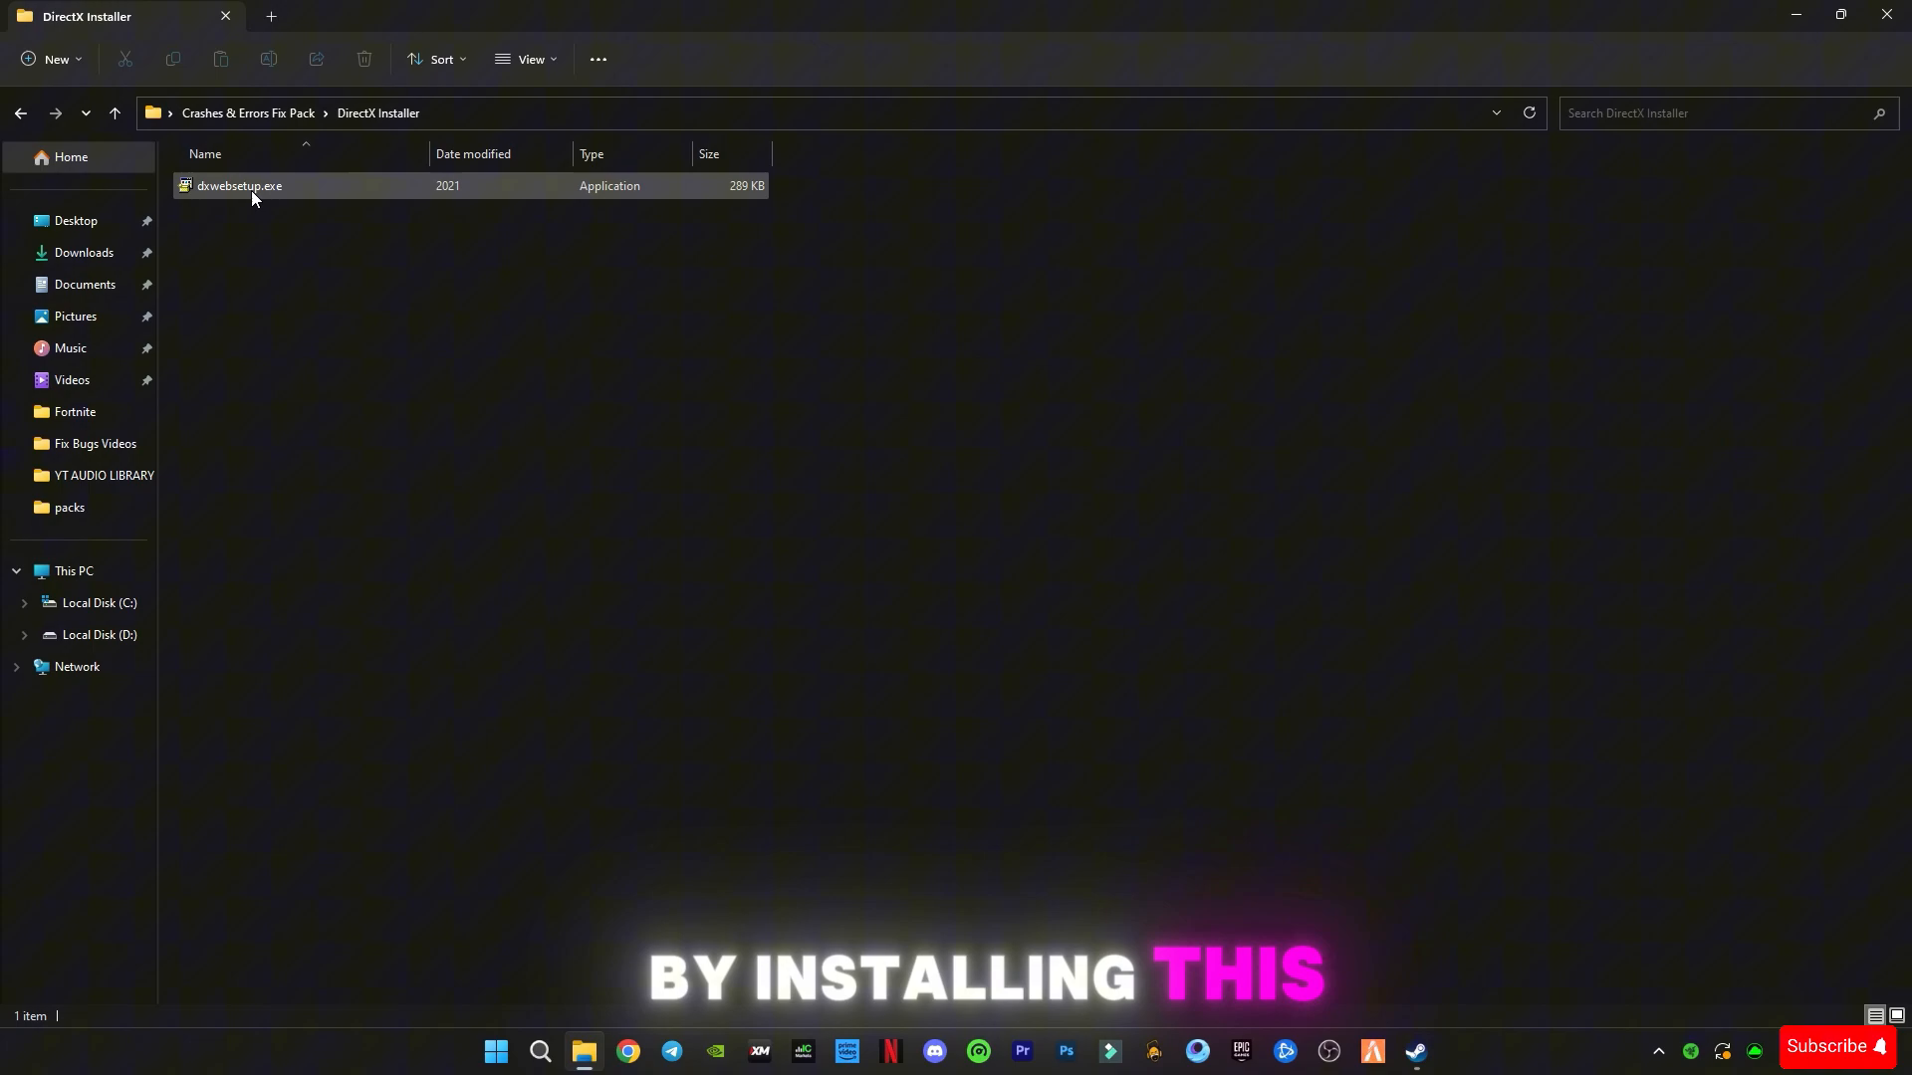
mouse_move(239, 185)
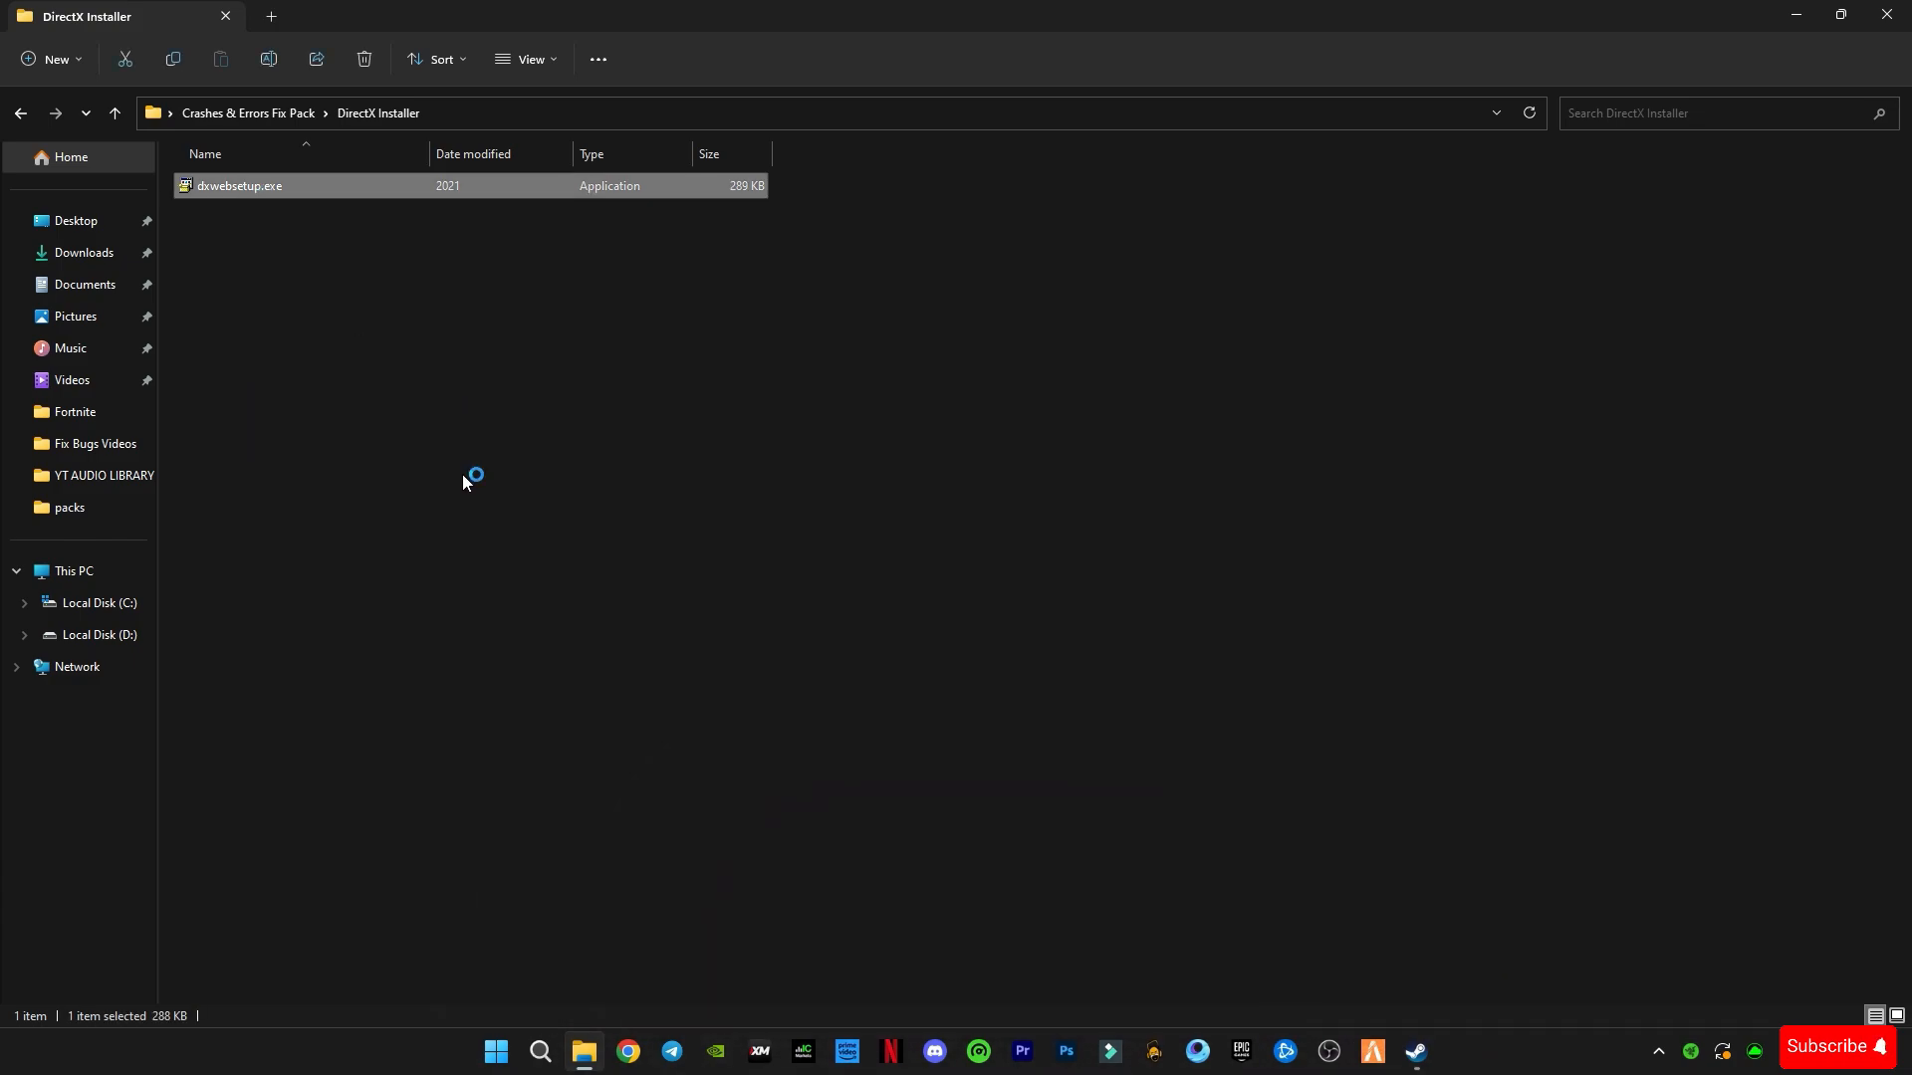
Step: Run dxwebsetup.exe, accept the agreement, decline the Bing Bar, and finish the installer
double_click(239, 185)
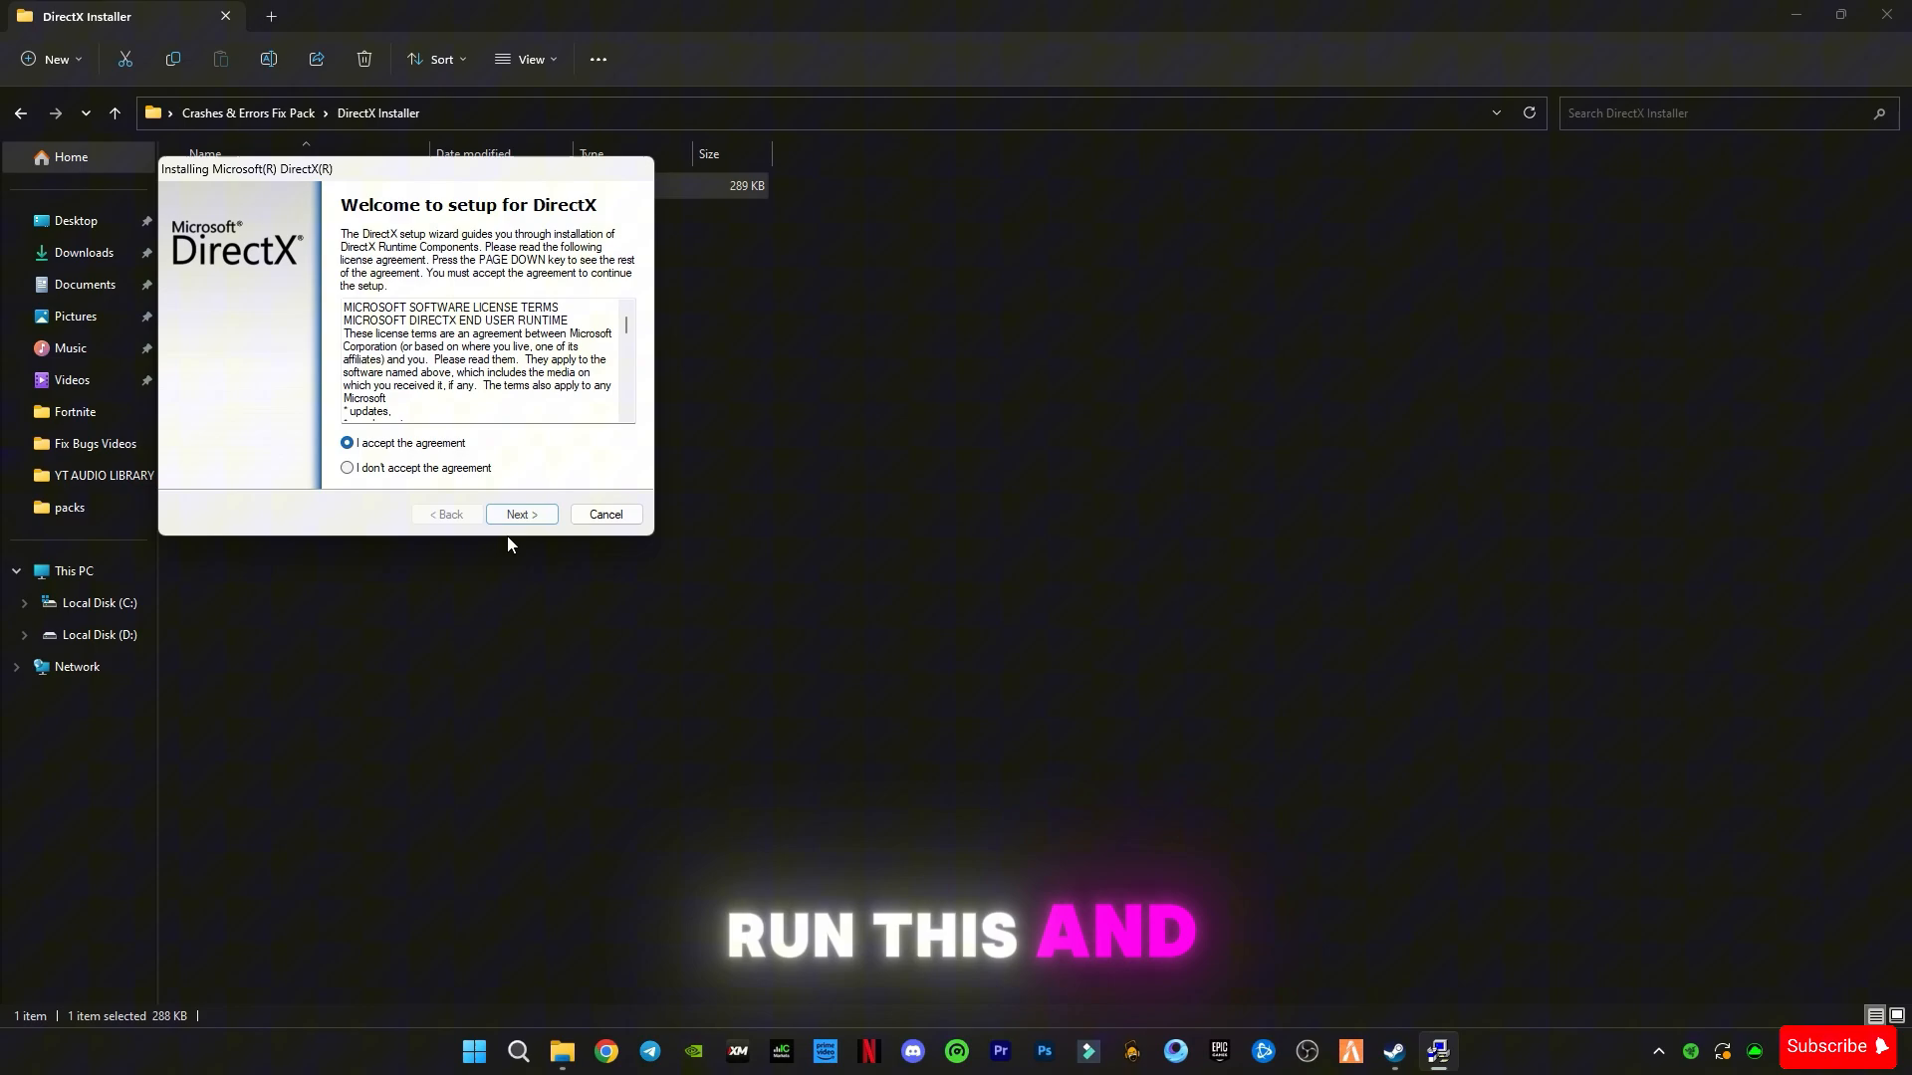
left_click(521, 514)
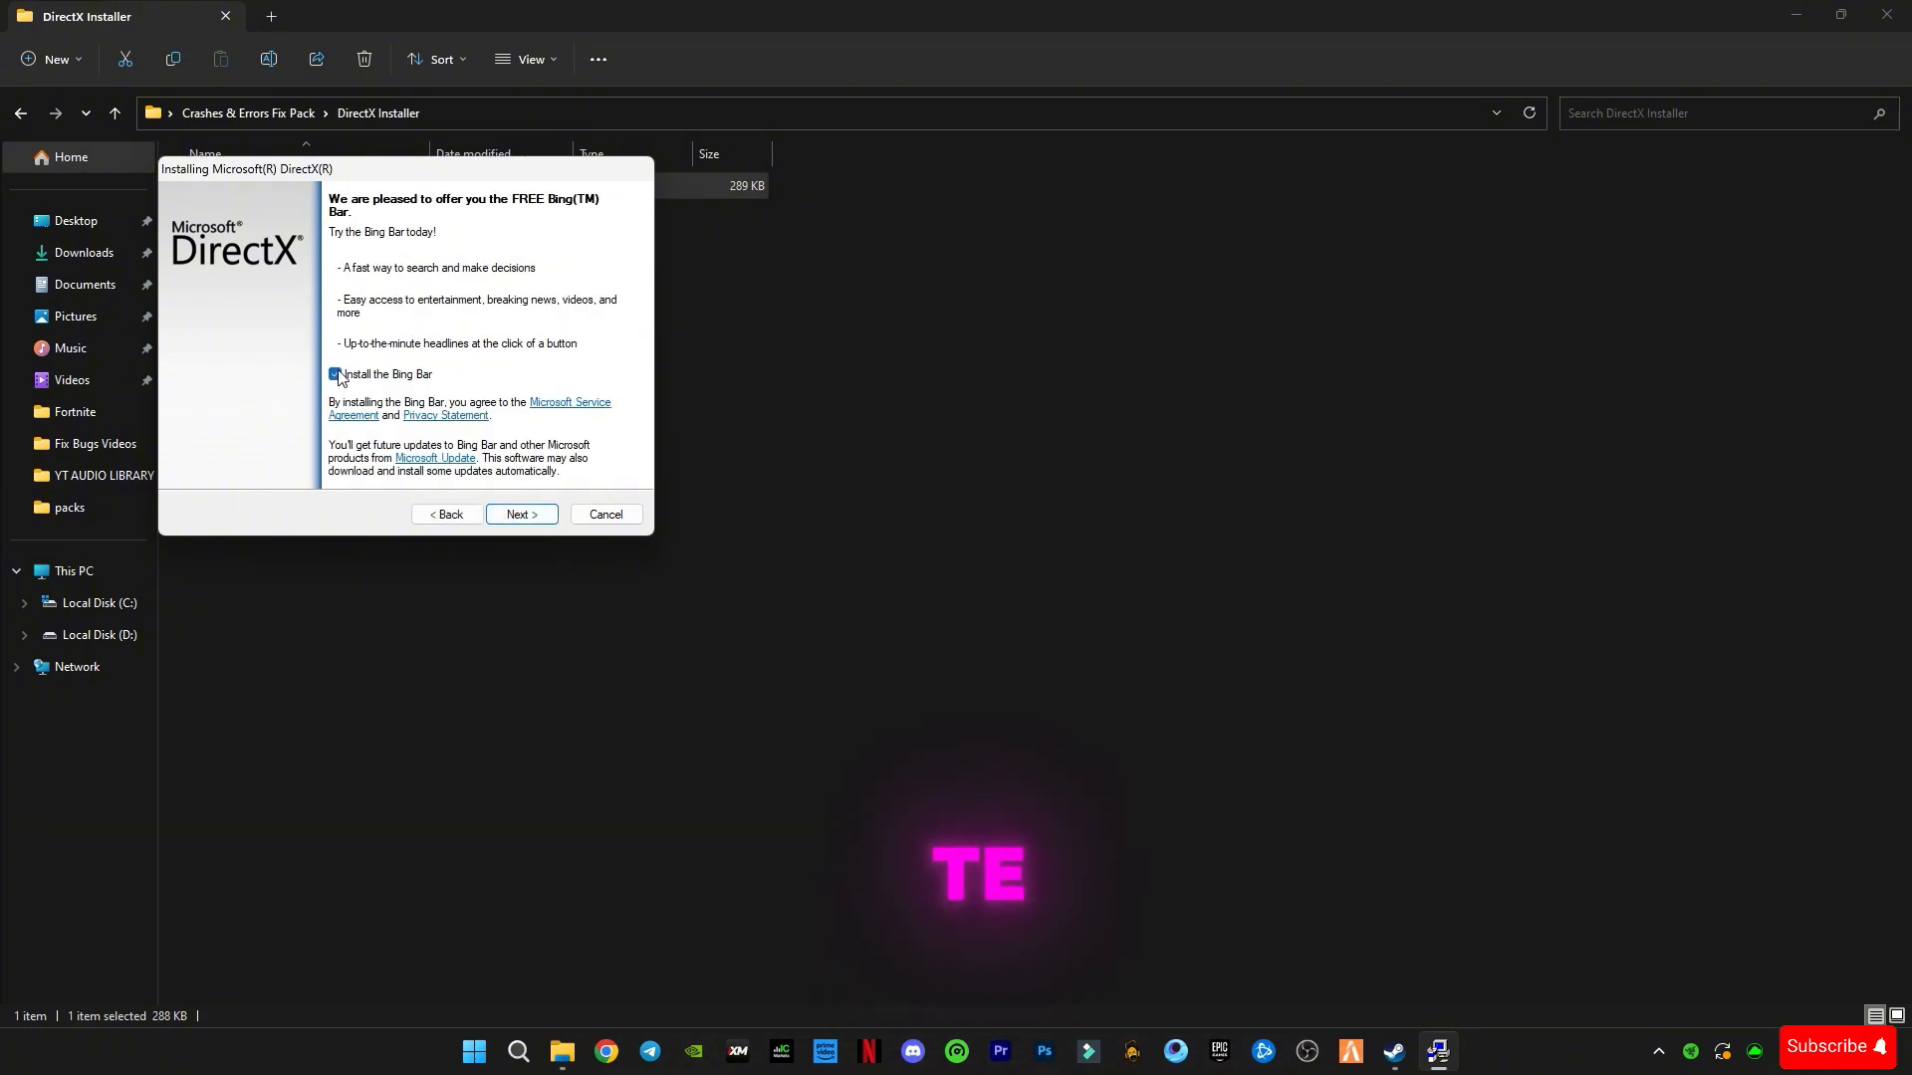
left_click(334, 374)
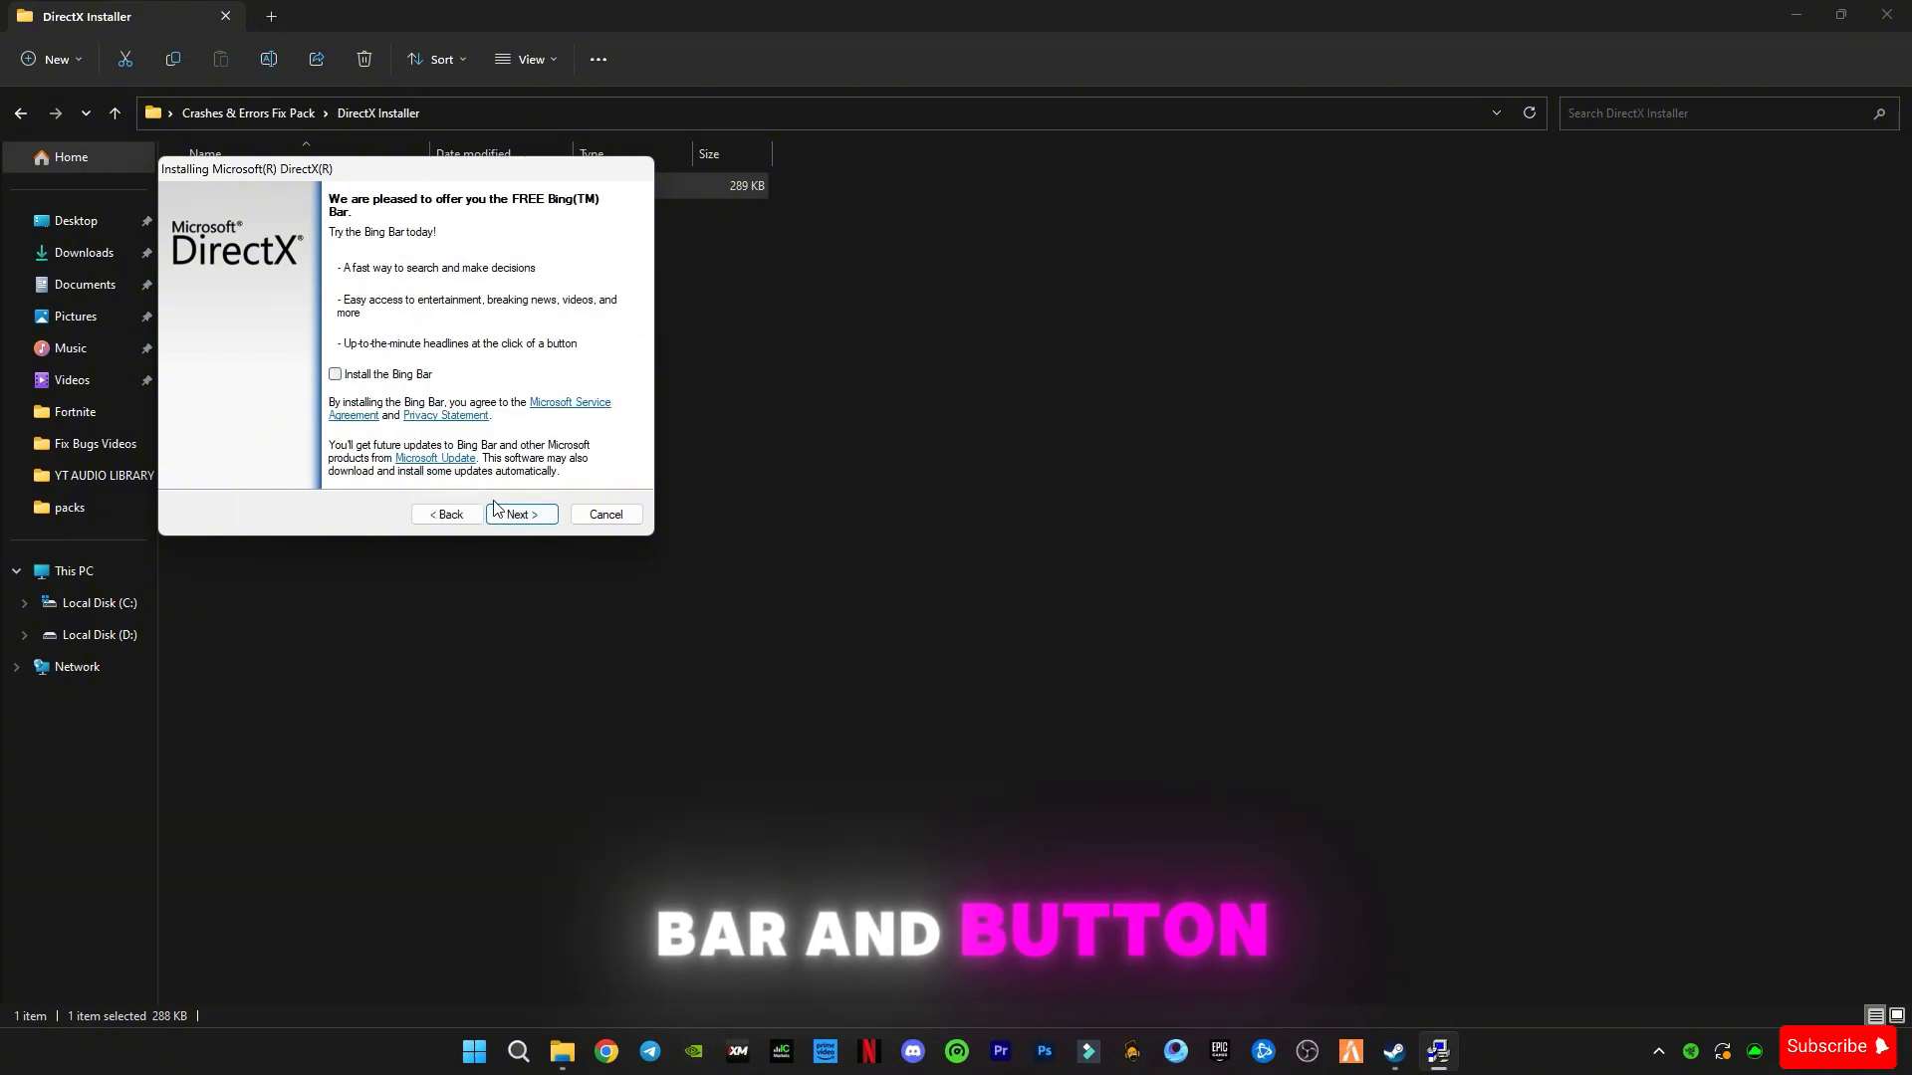
left_click(517, 513)
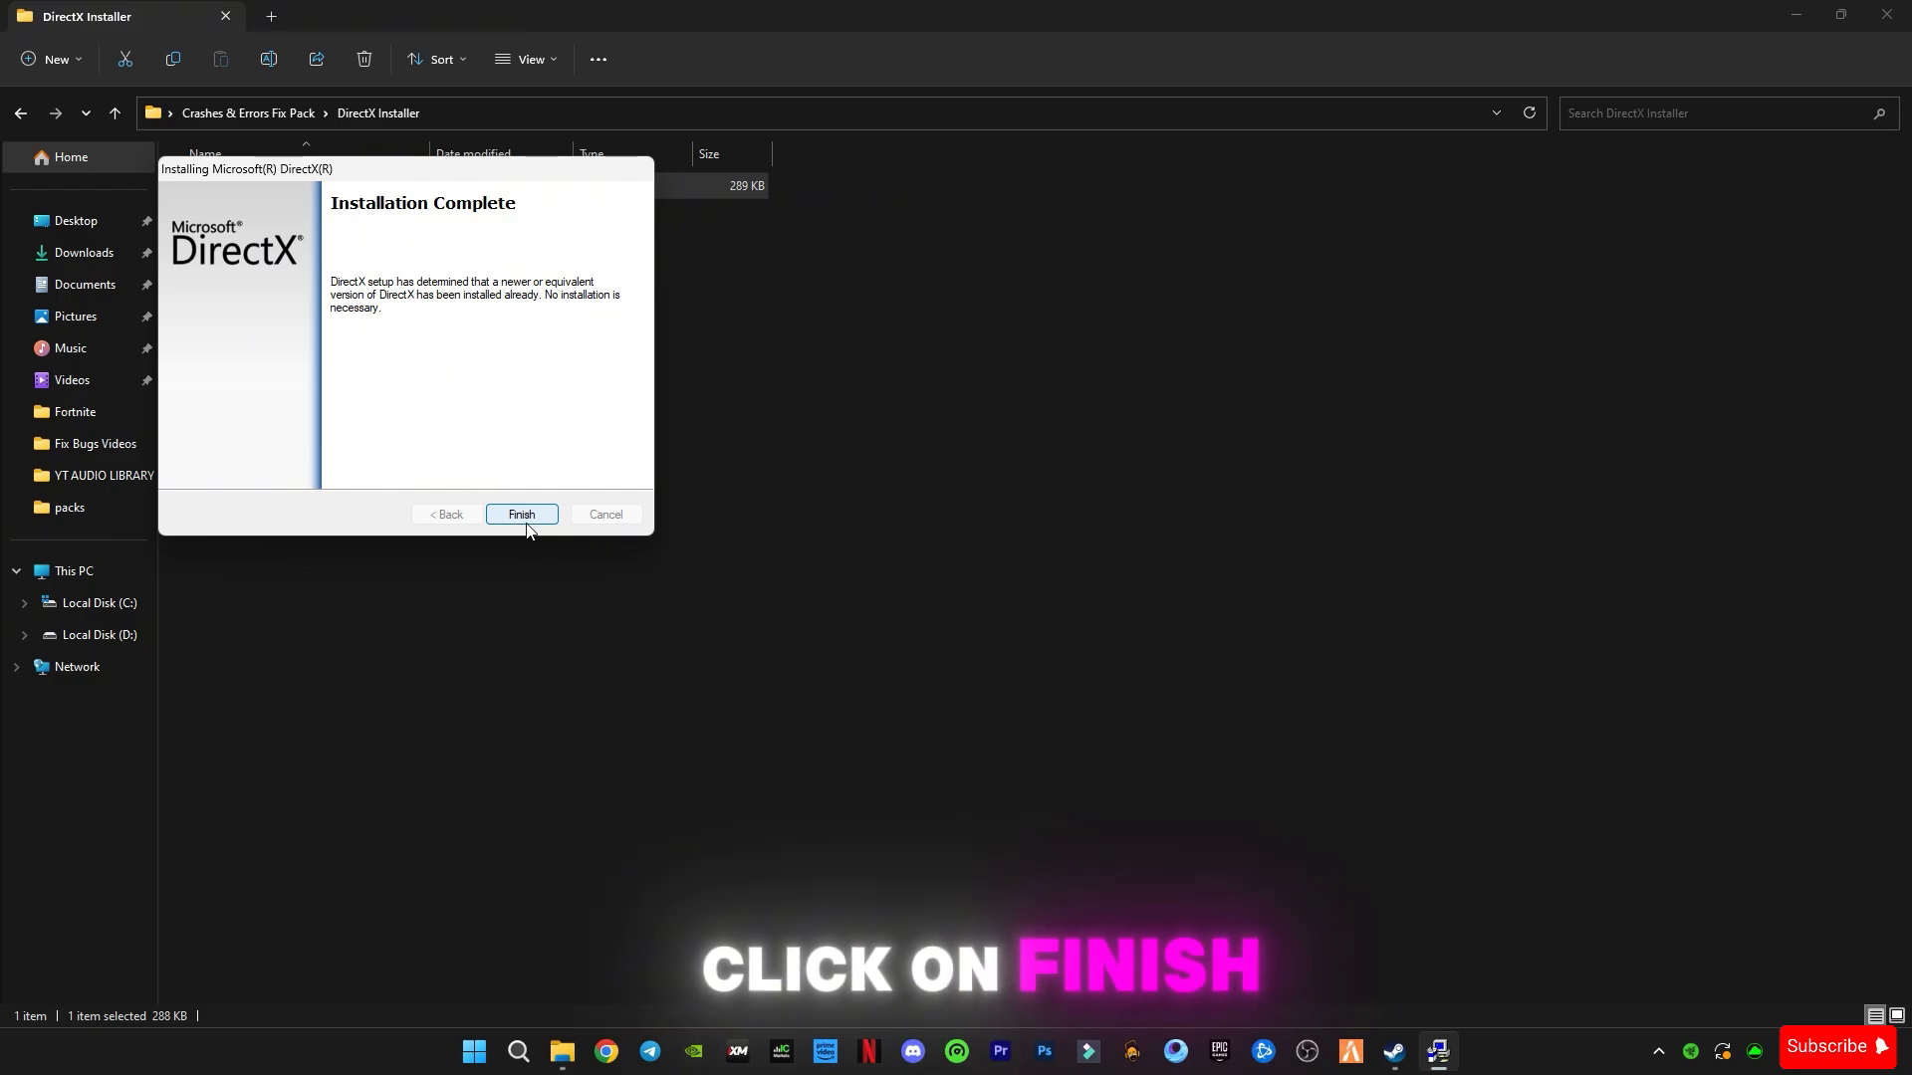
left_click(520, 513)
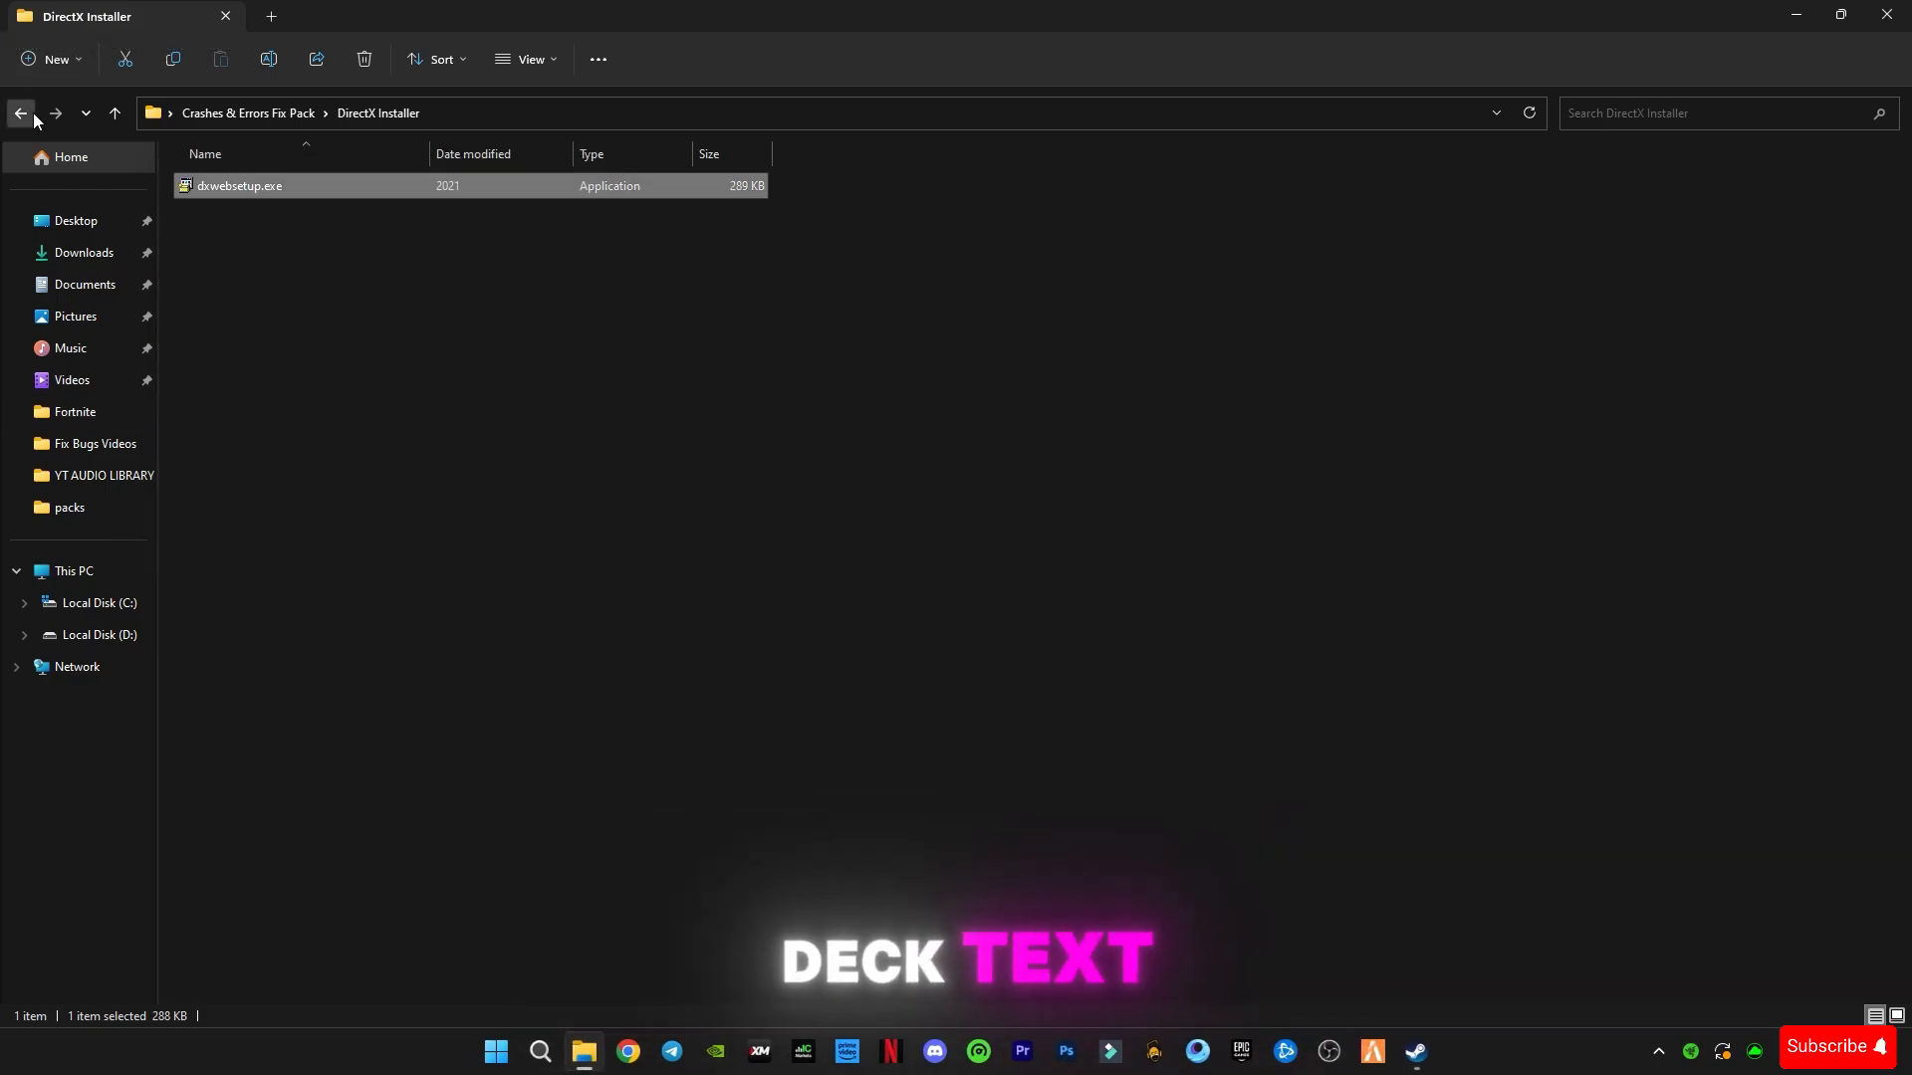
Step: Return to the fix pack folder and open DirectX Properties, showing dxcpl.exe
left_click(20, 114)
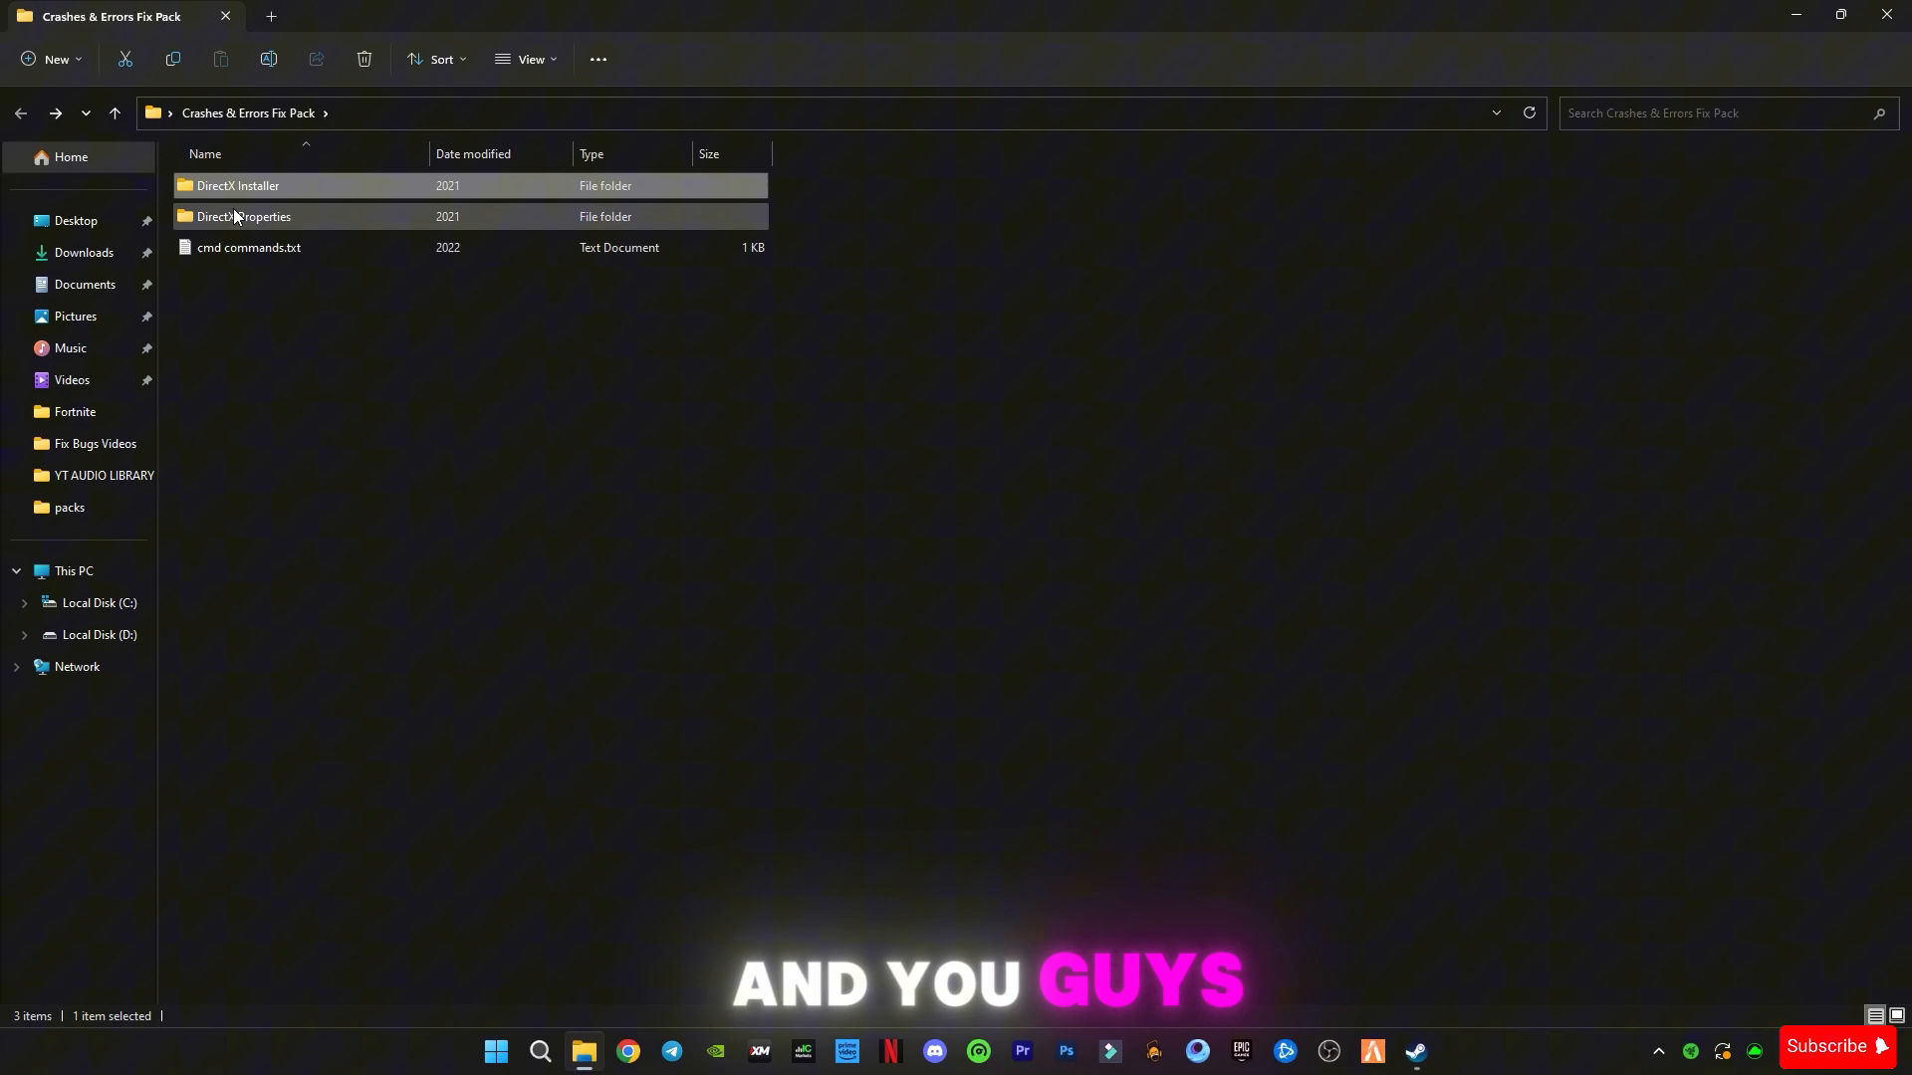
mouse_move(244, 217)
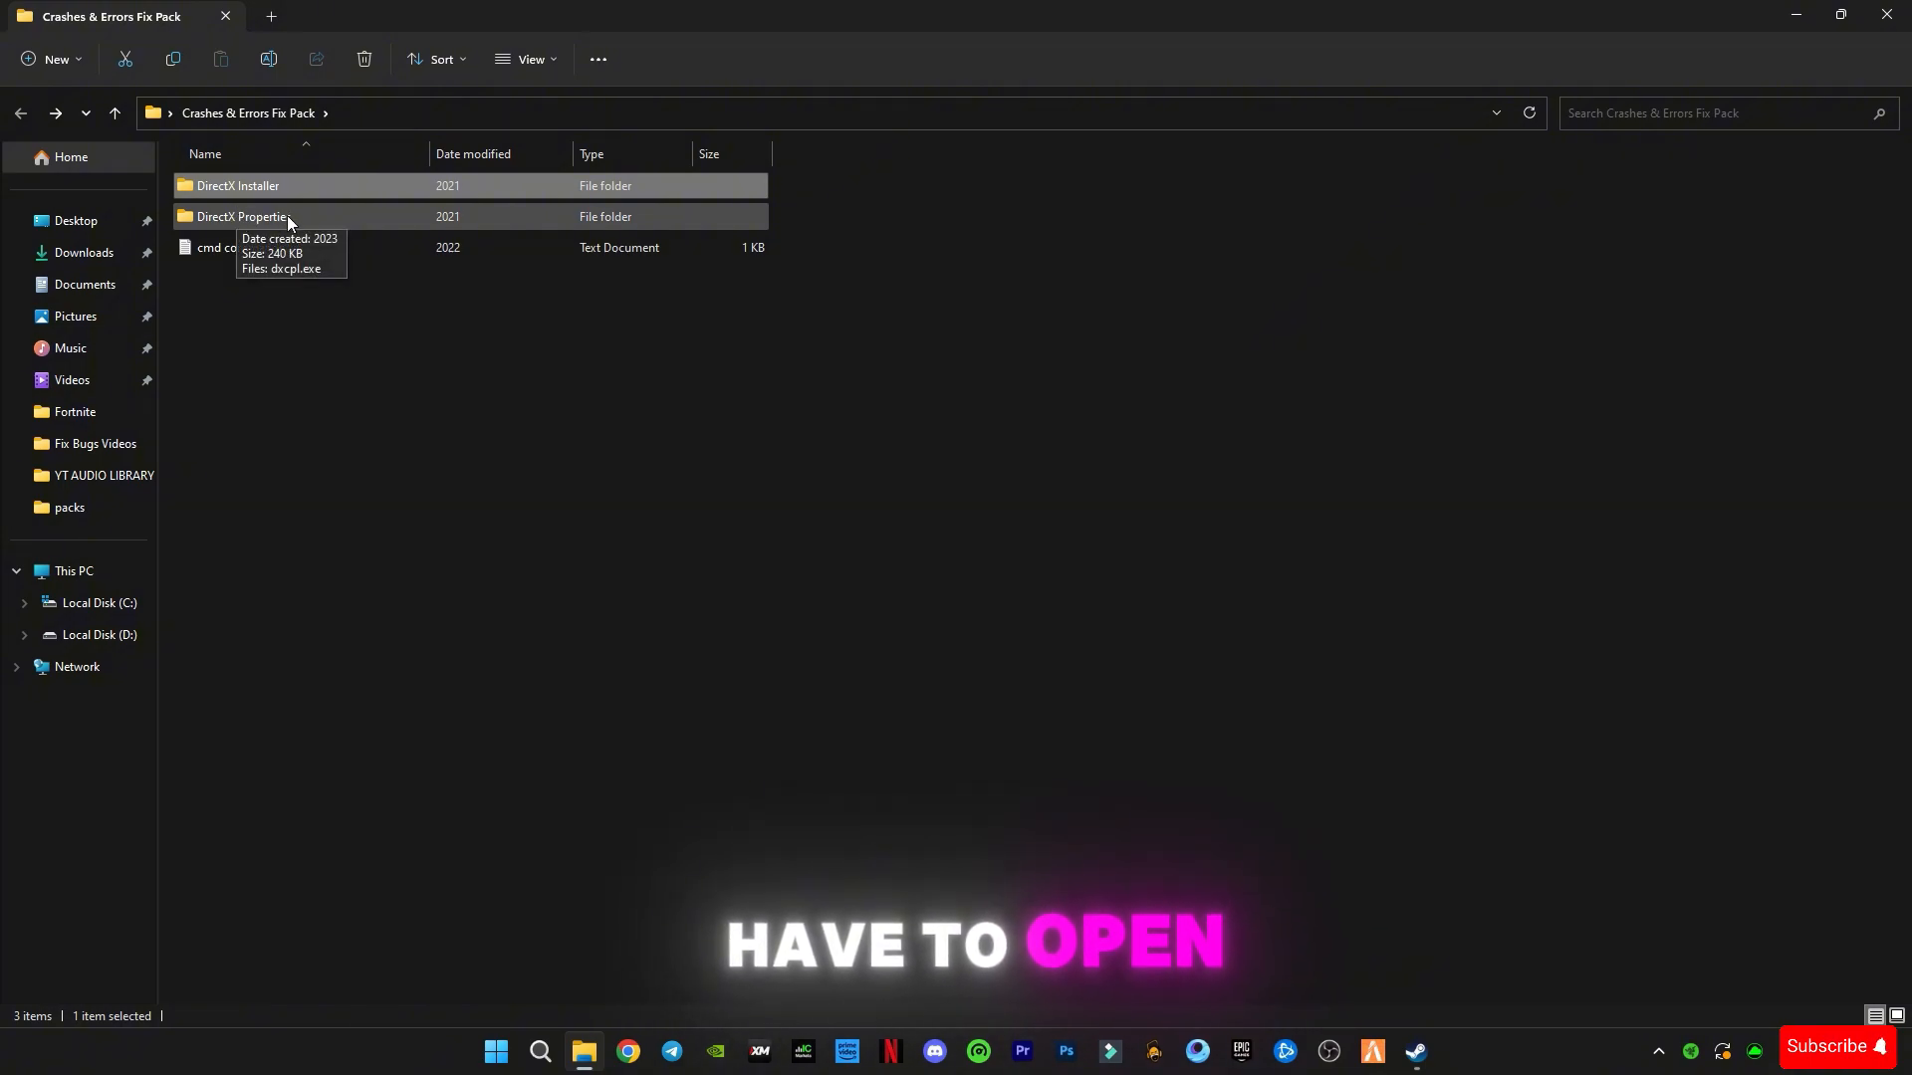
double_click(239, 216)
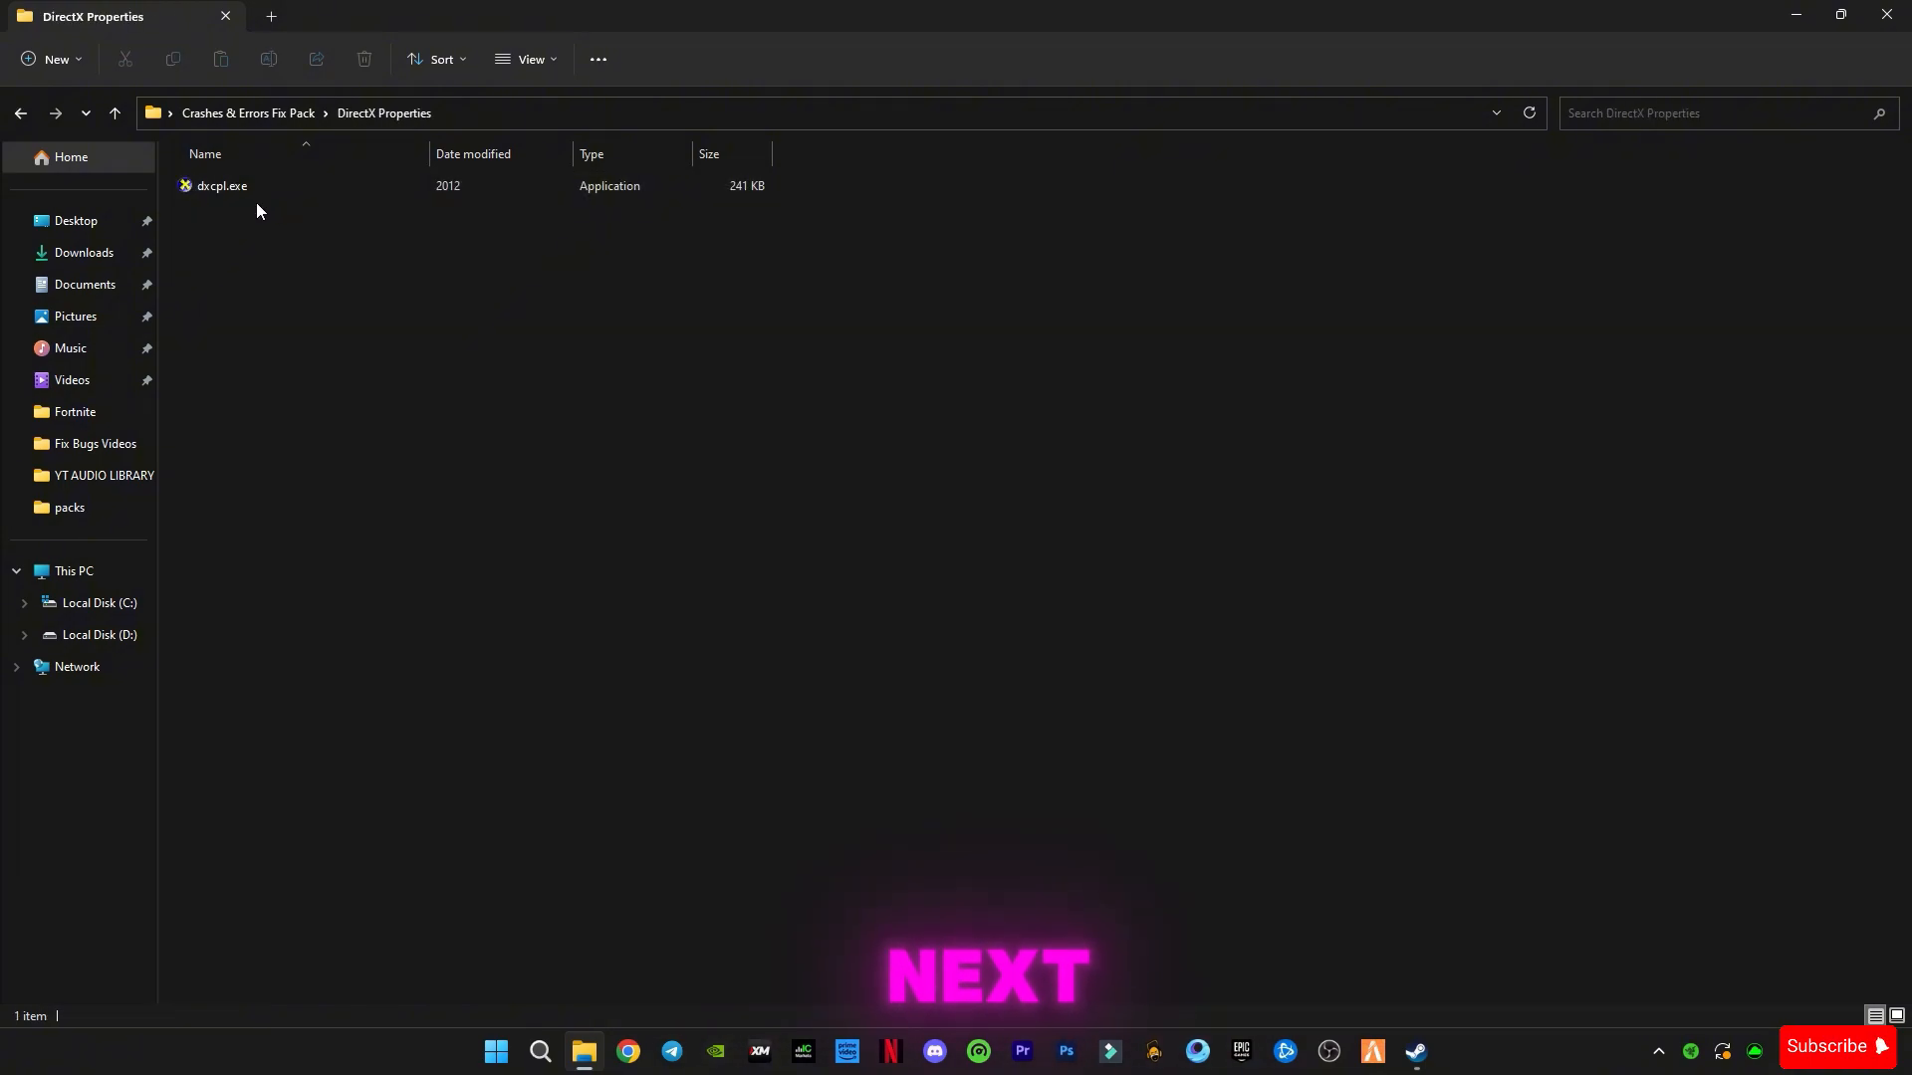
mouse_move(221, 186)
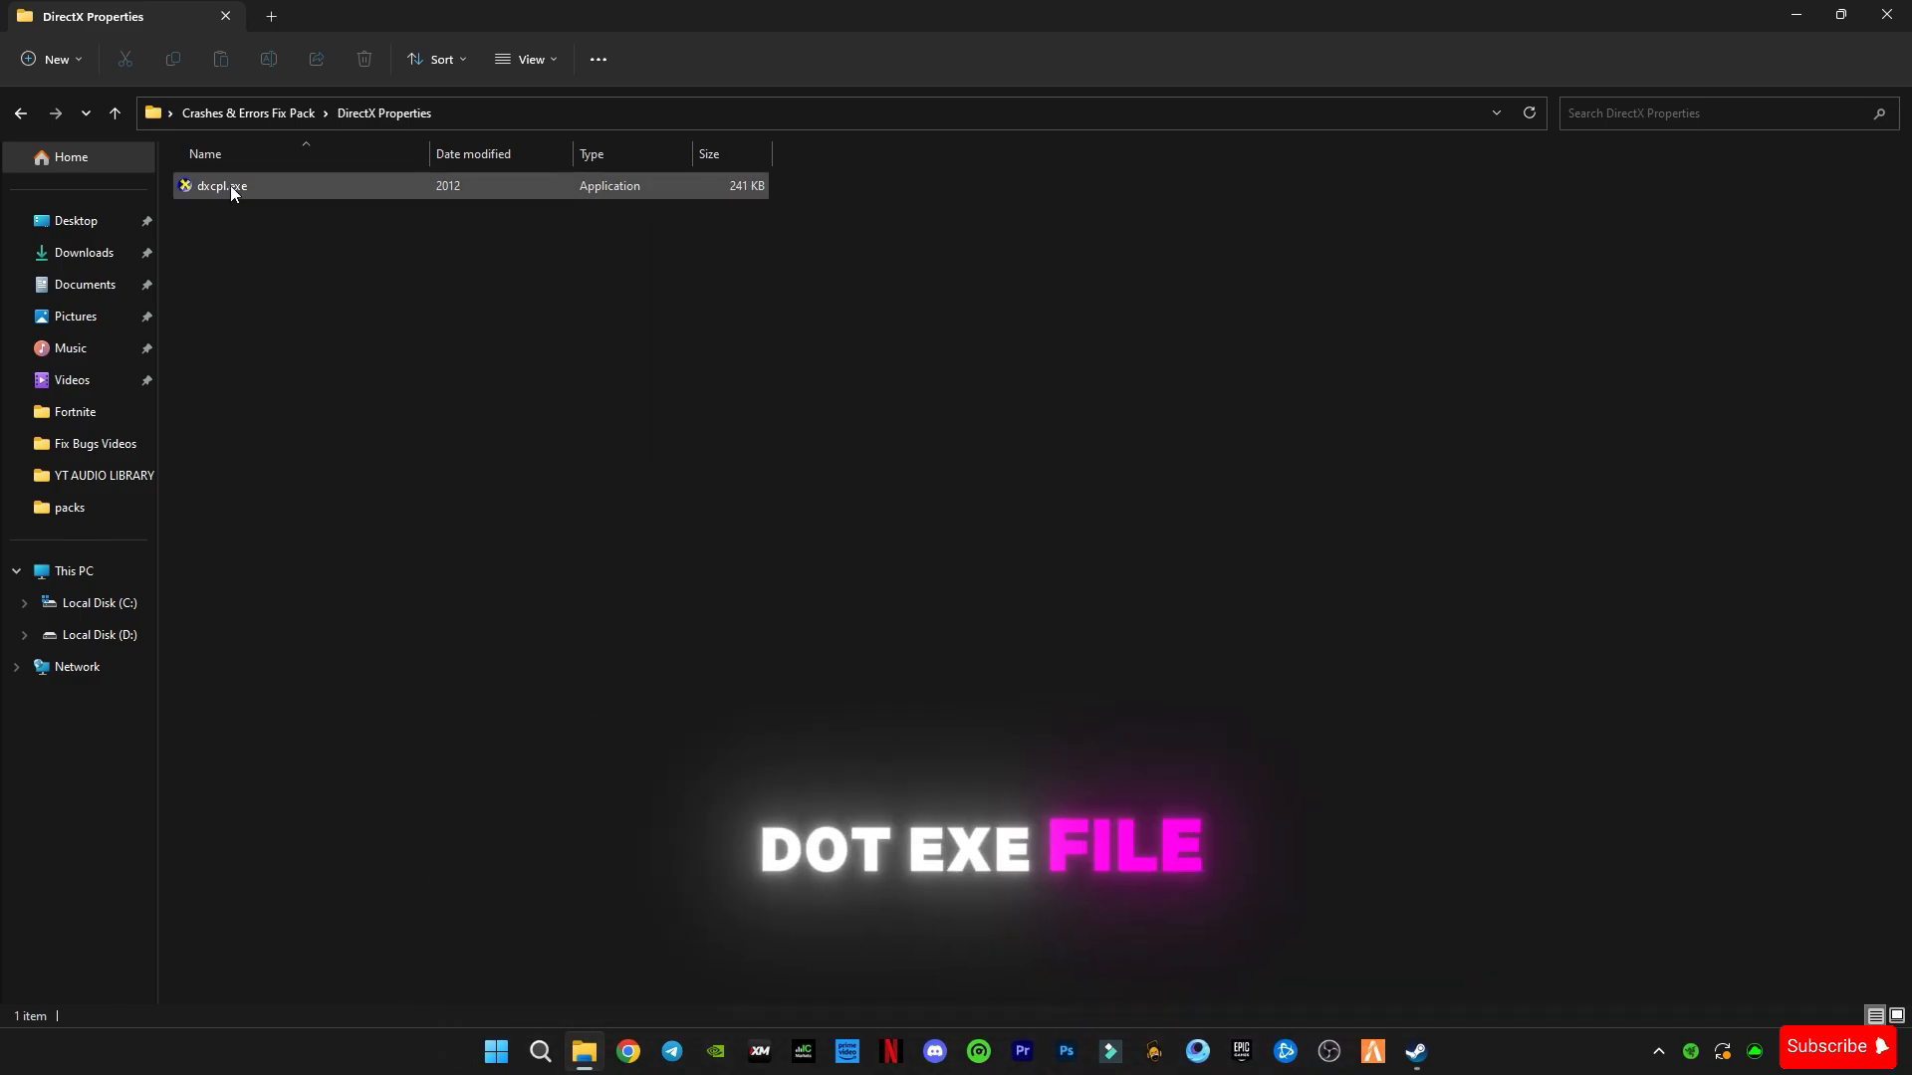
Step: Launch dxcpl.exe and open the Direct3D 10.x/11.x Edit List under Scope
double_click(221, 185)
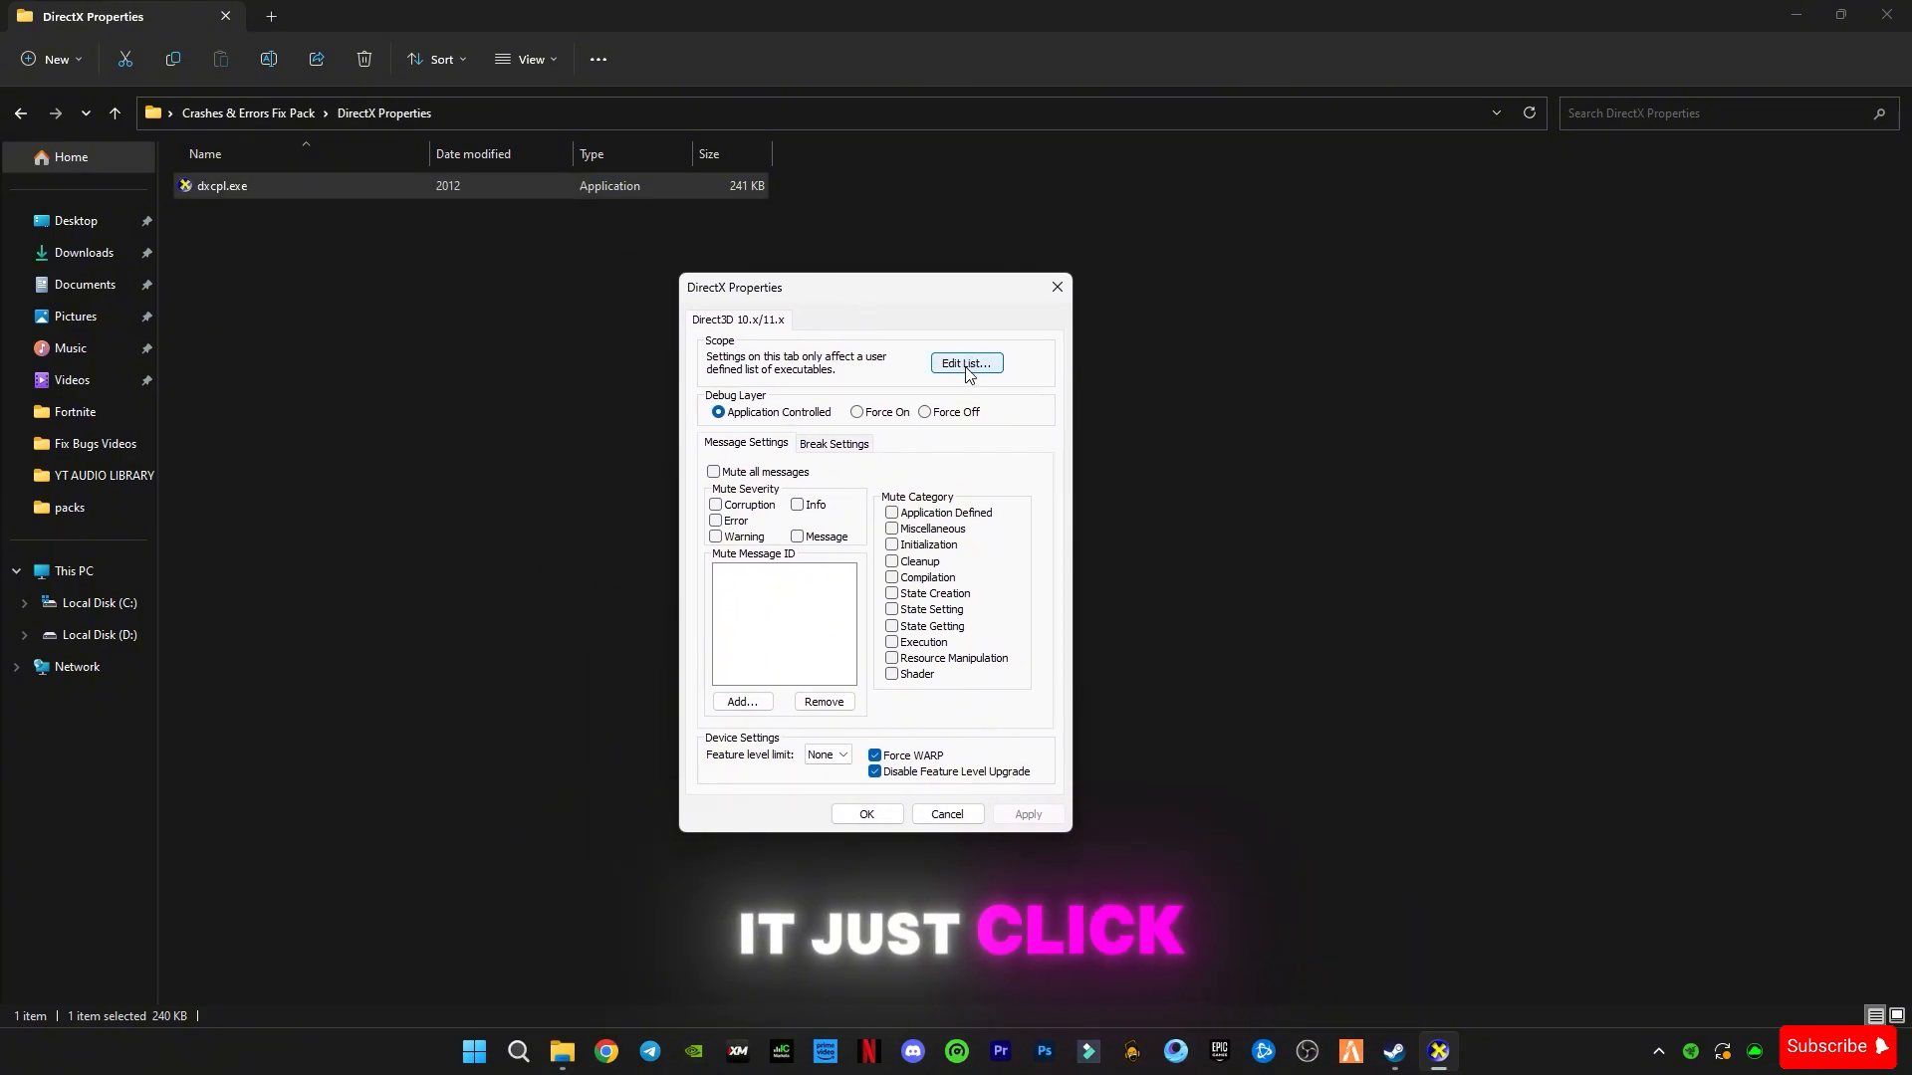
left_click(964, 368)
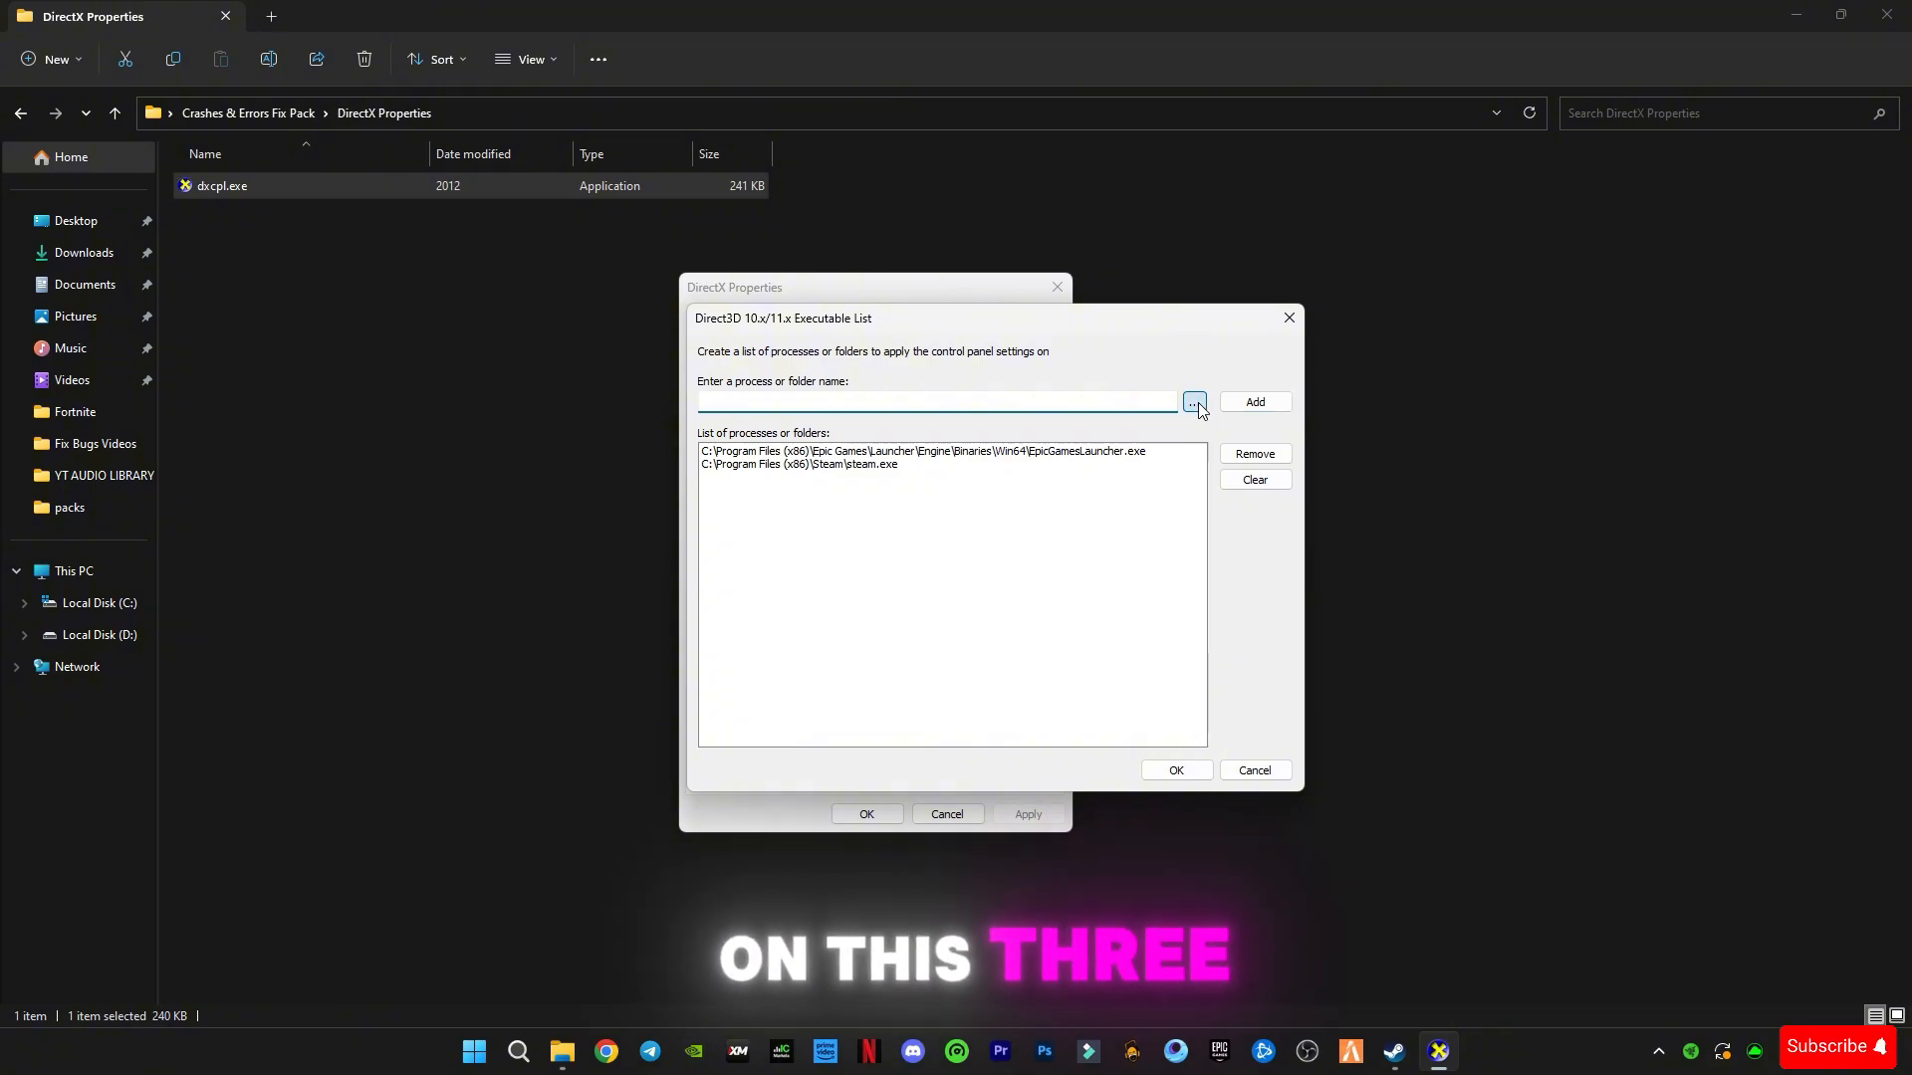
Step: Browse to the Steam install folder and add steam.exe to the executable list
left_click(1193, 401)
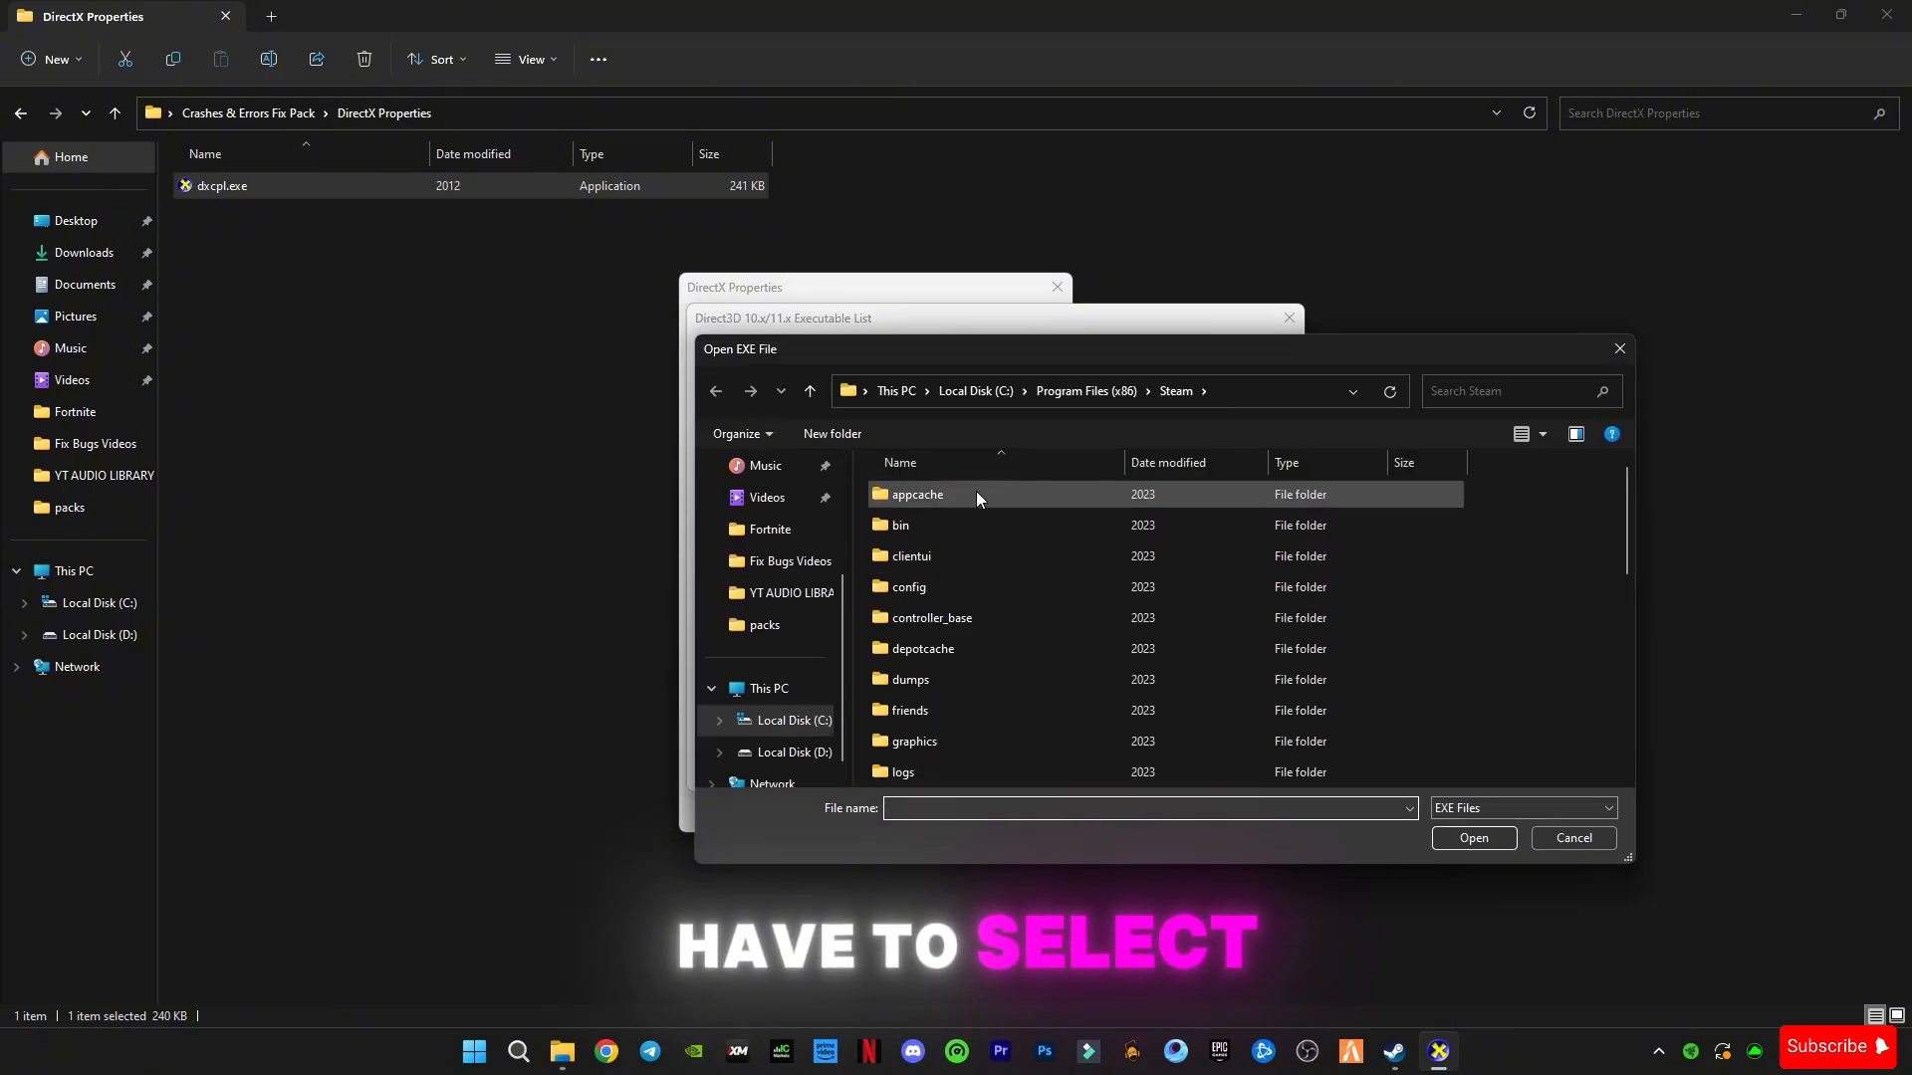
scroll("down", 3)
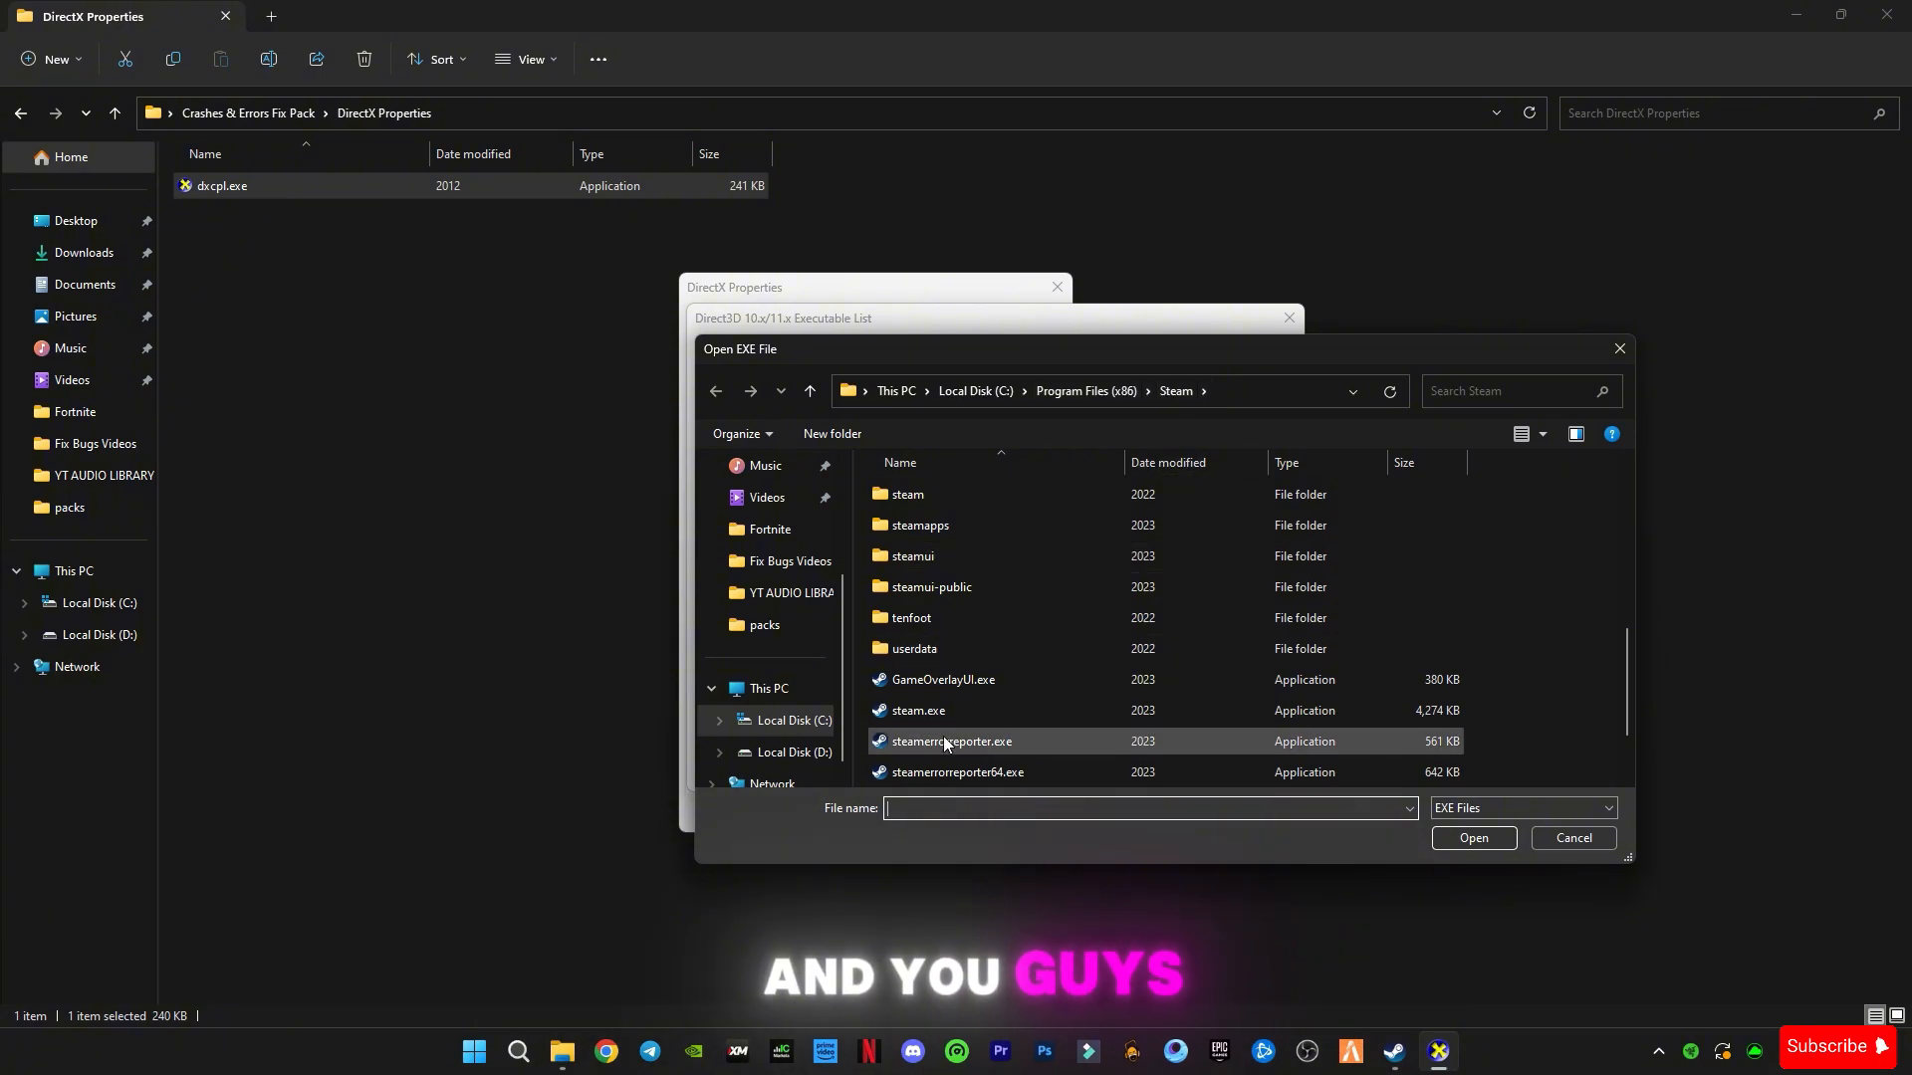
left_click(917, 711)
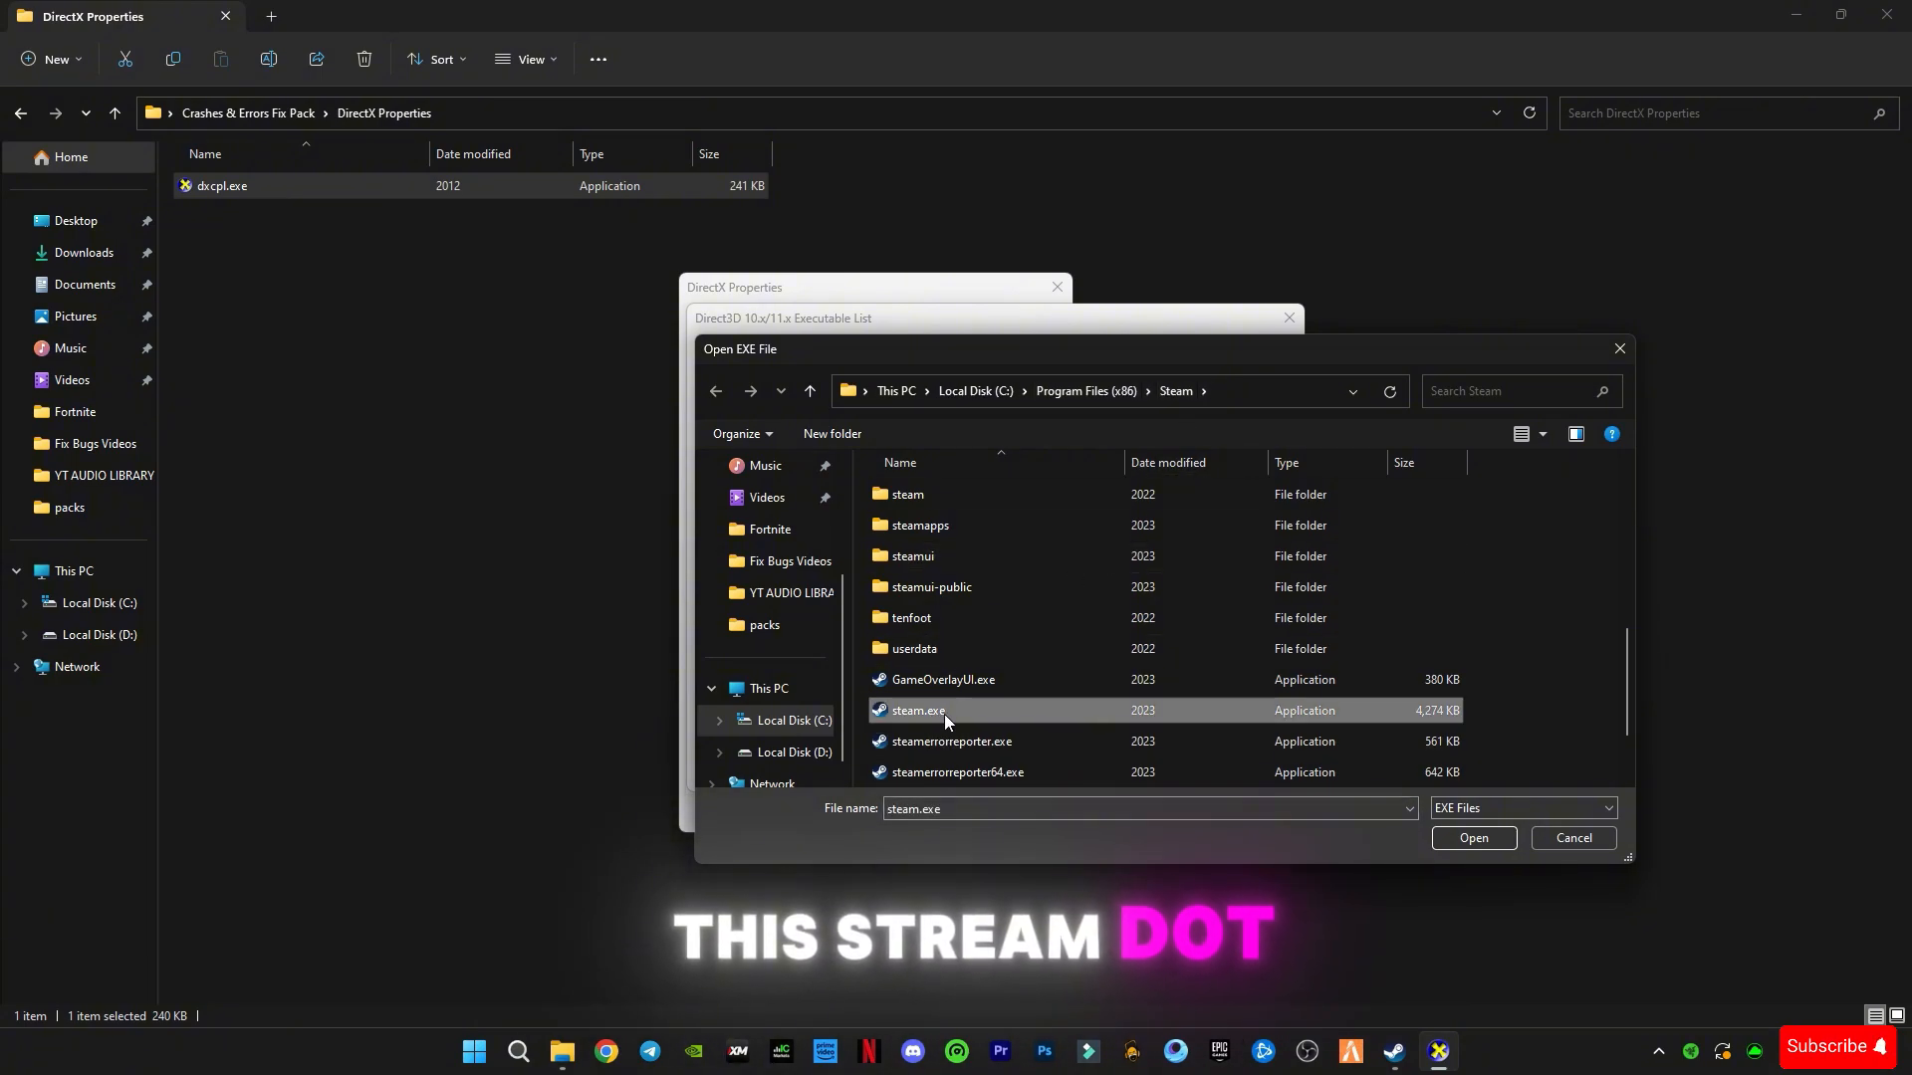
left_click(1471, 844)
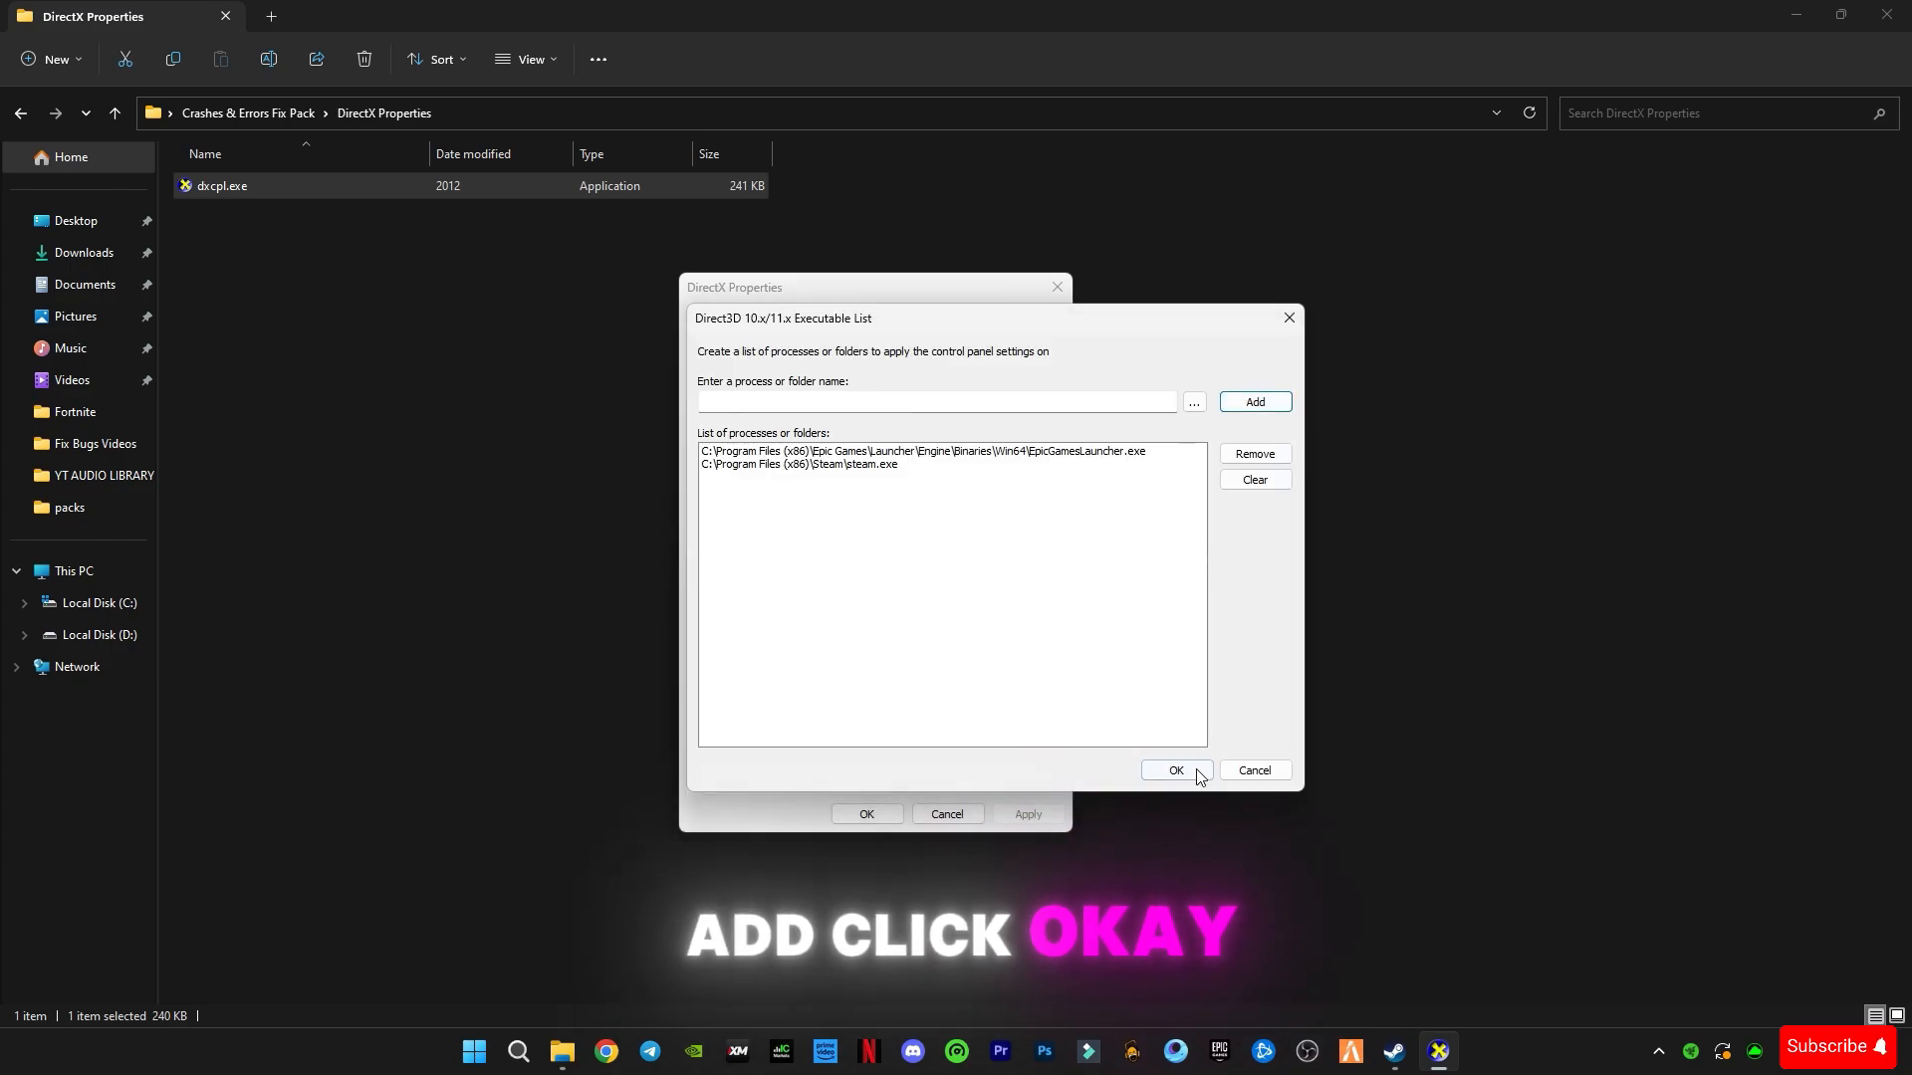
Step: Save the executable list, close DirectX Properties, and go back to the fix pack folder
left_click(1171, 769)
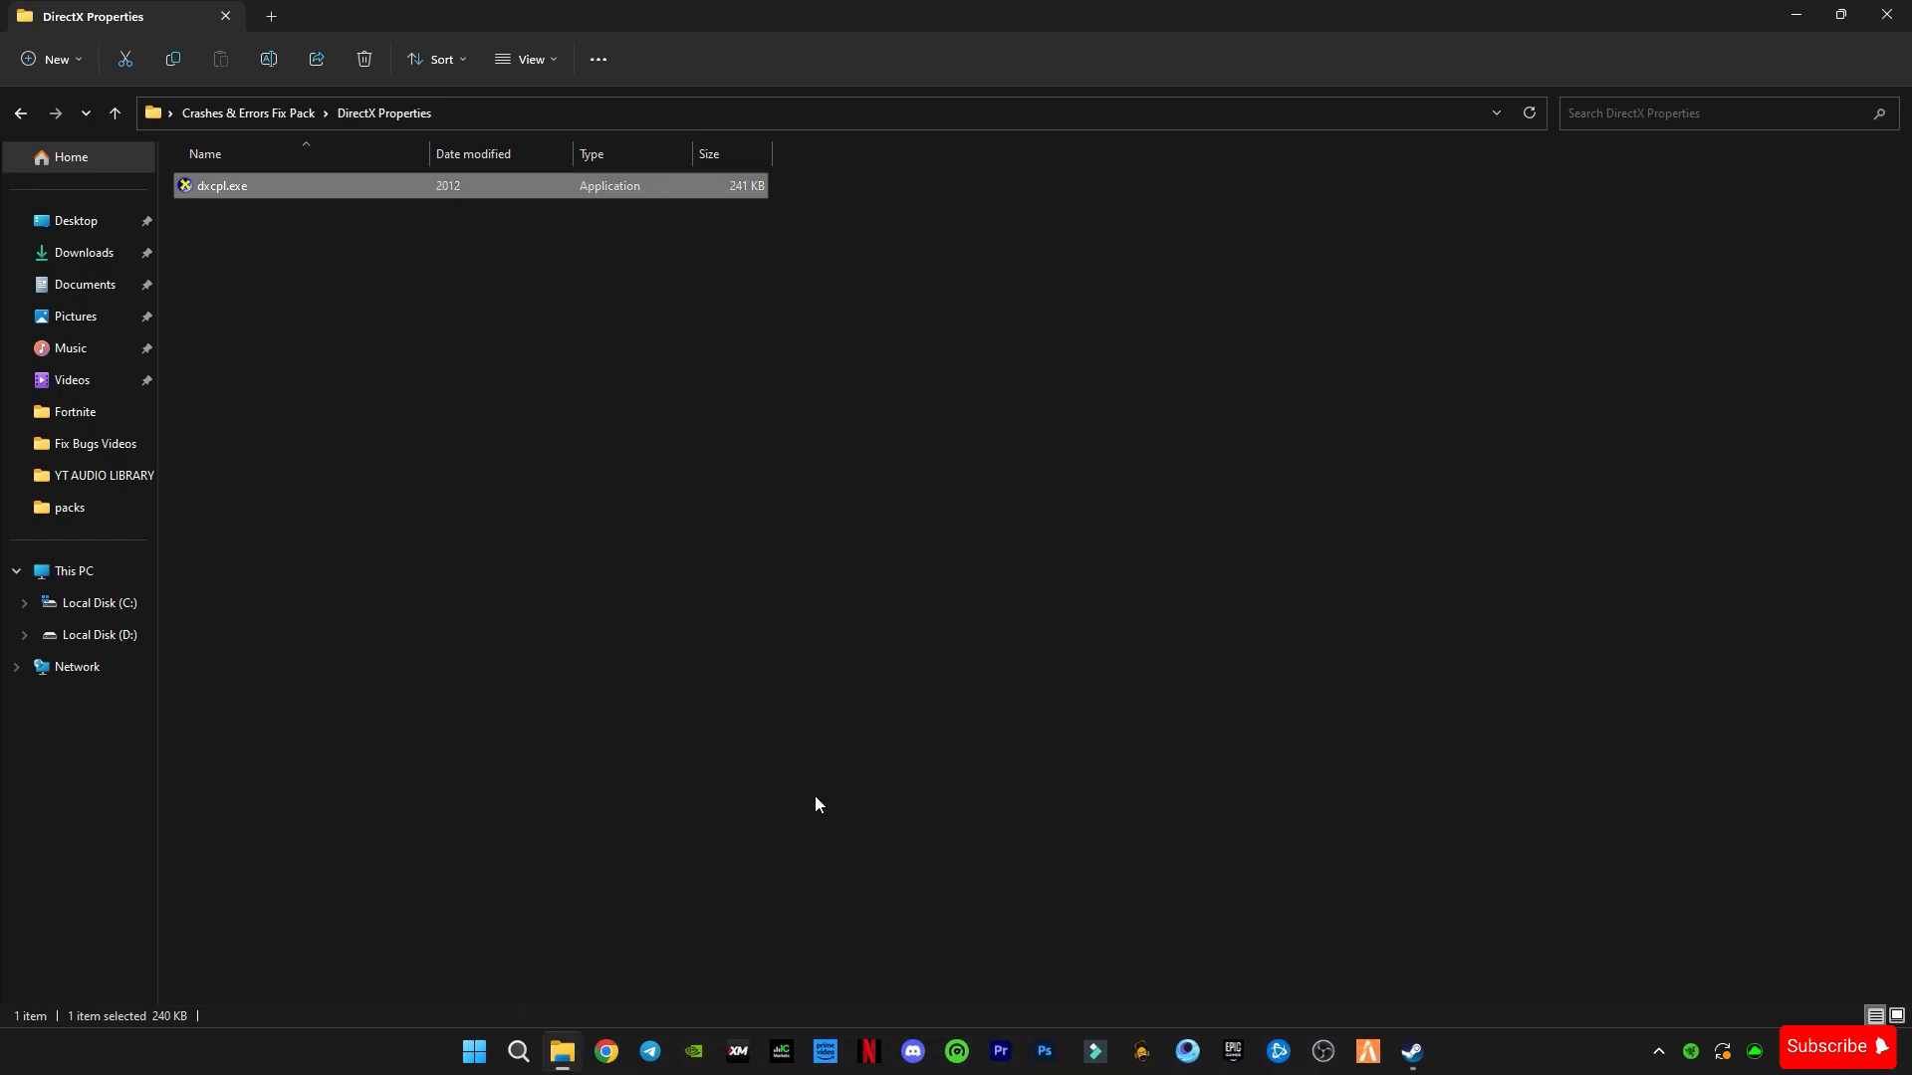
left_click(114, 113)
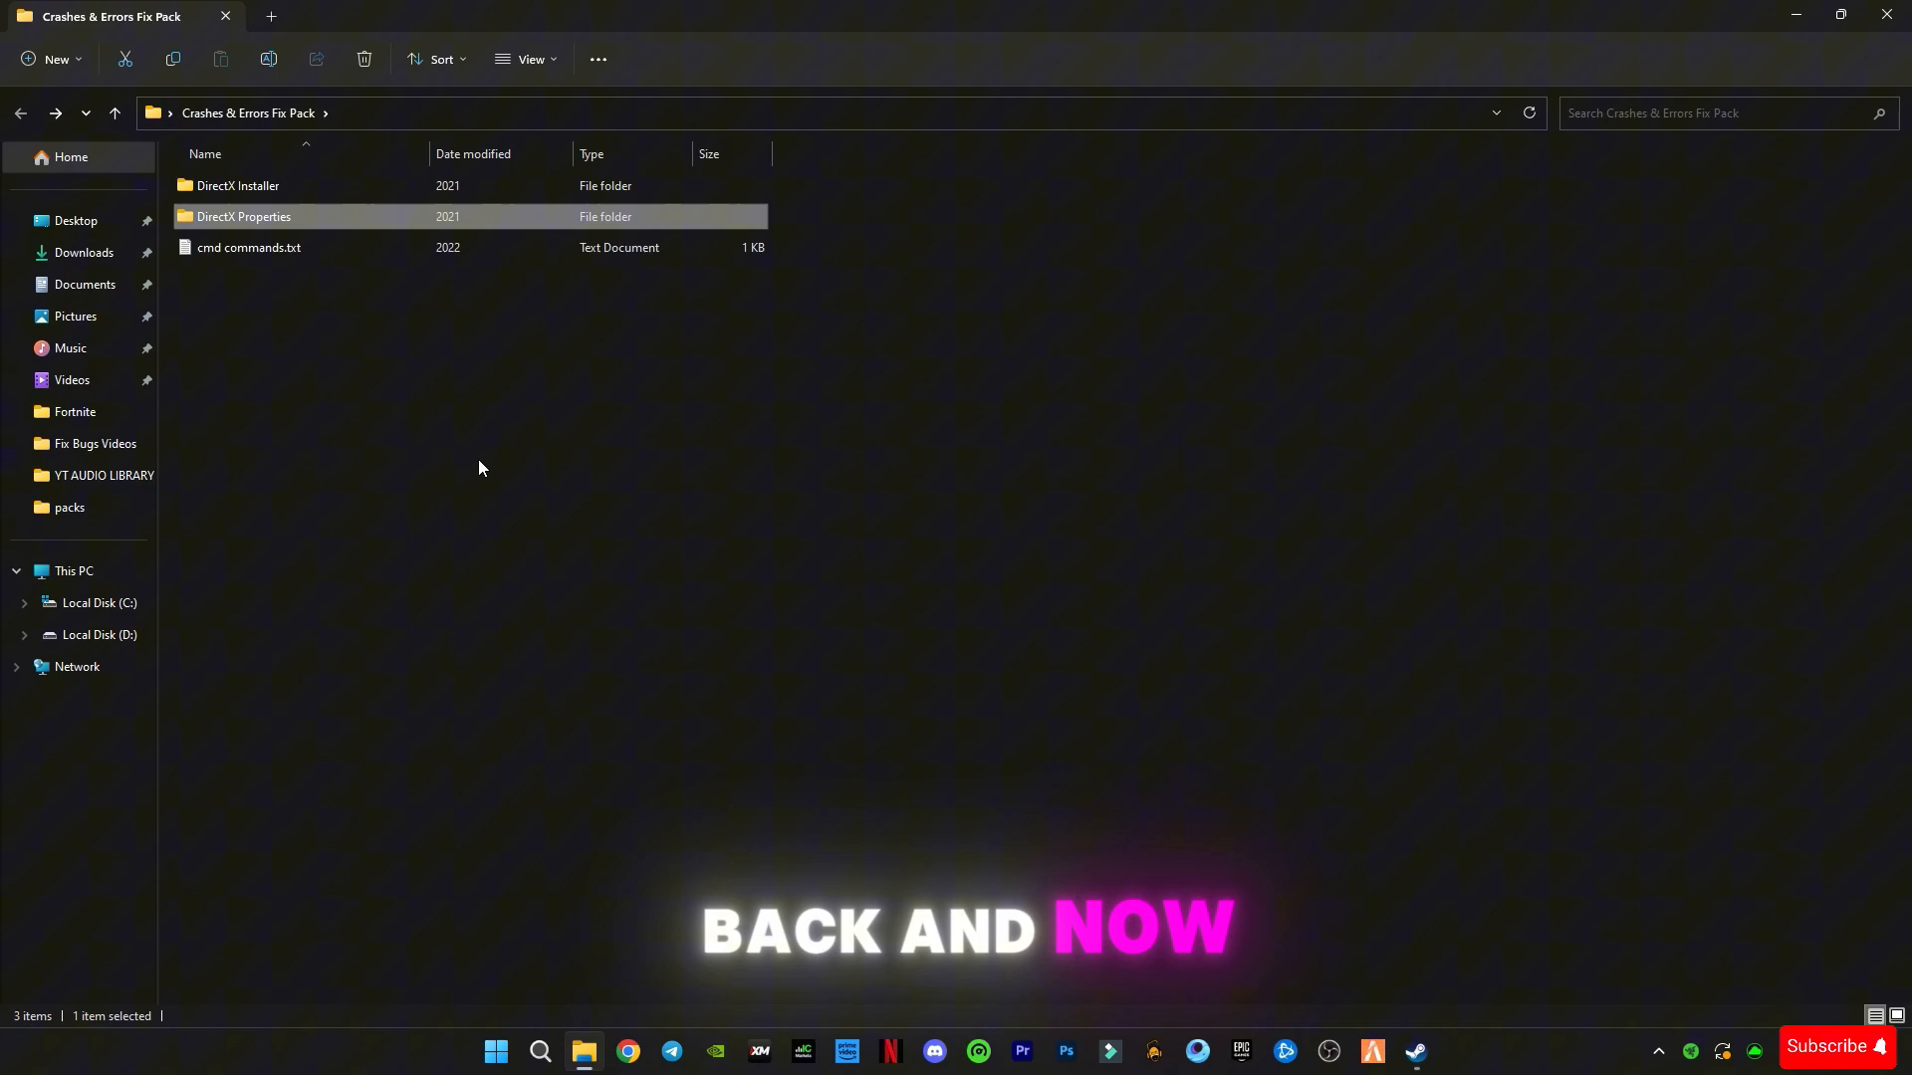
Step: Open cmd commands.txt, copy the powercfg line, and launch Command Prompt as administrator
double_click(249, 248)
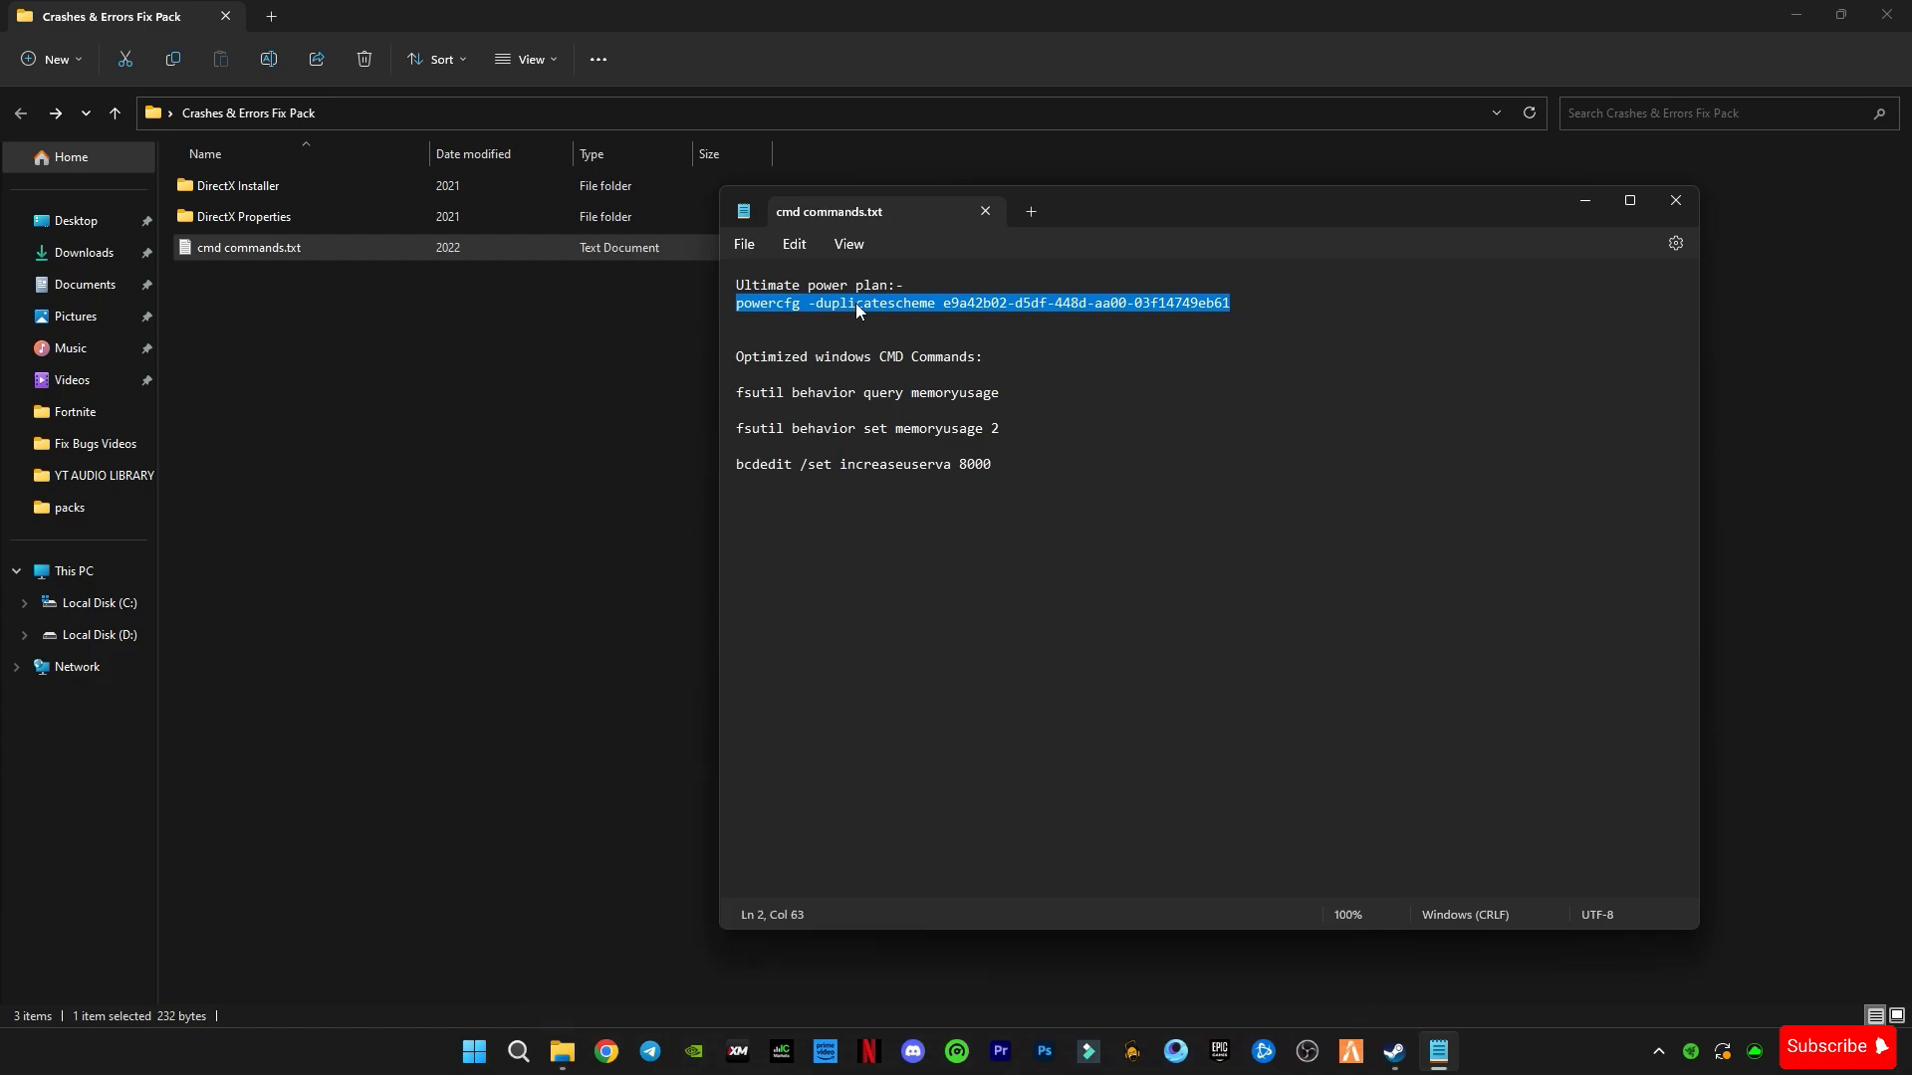
mouse_move(516, 1052)
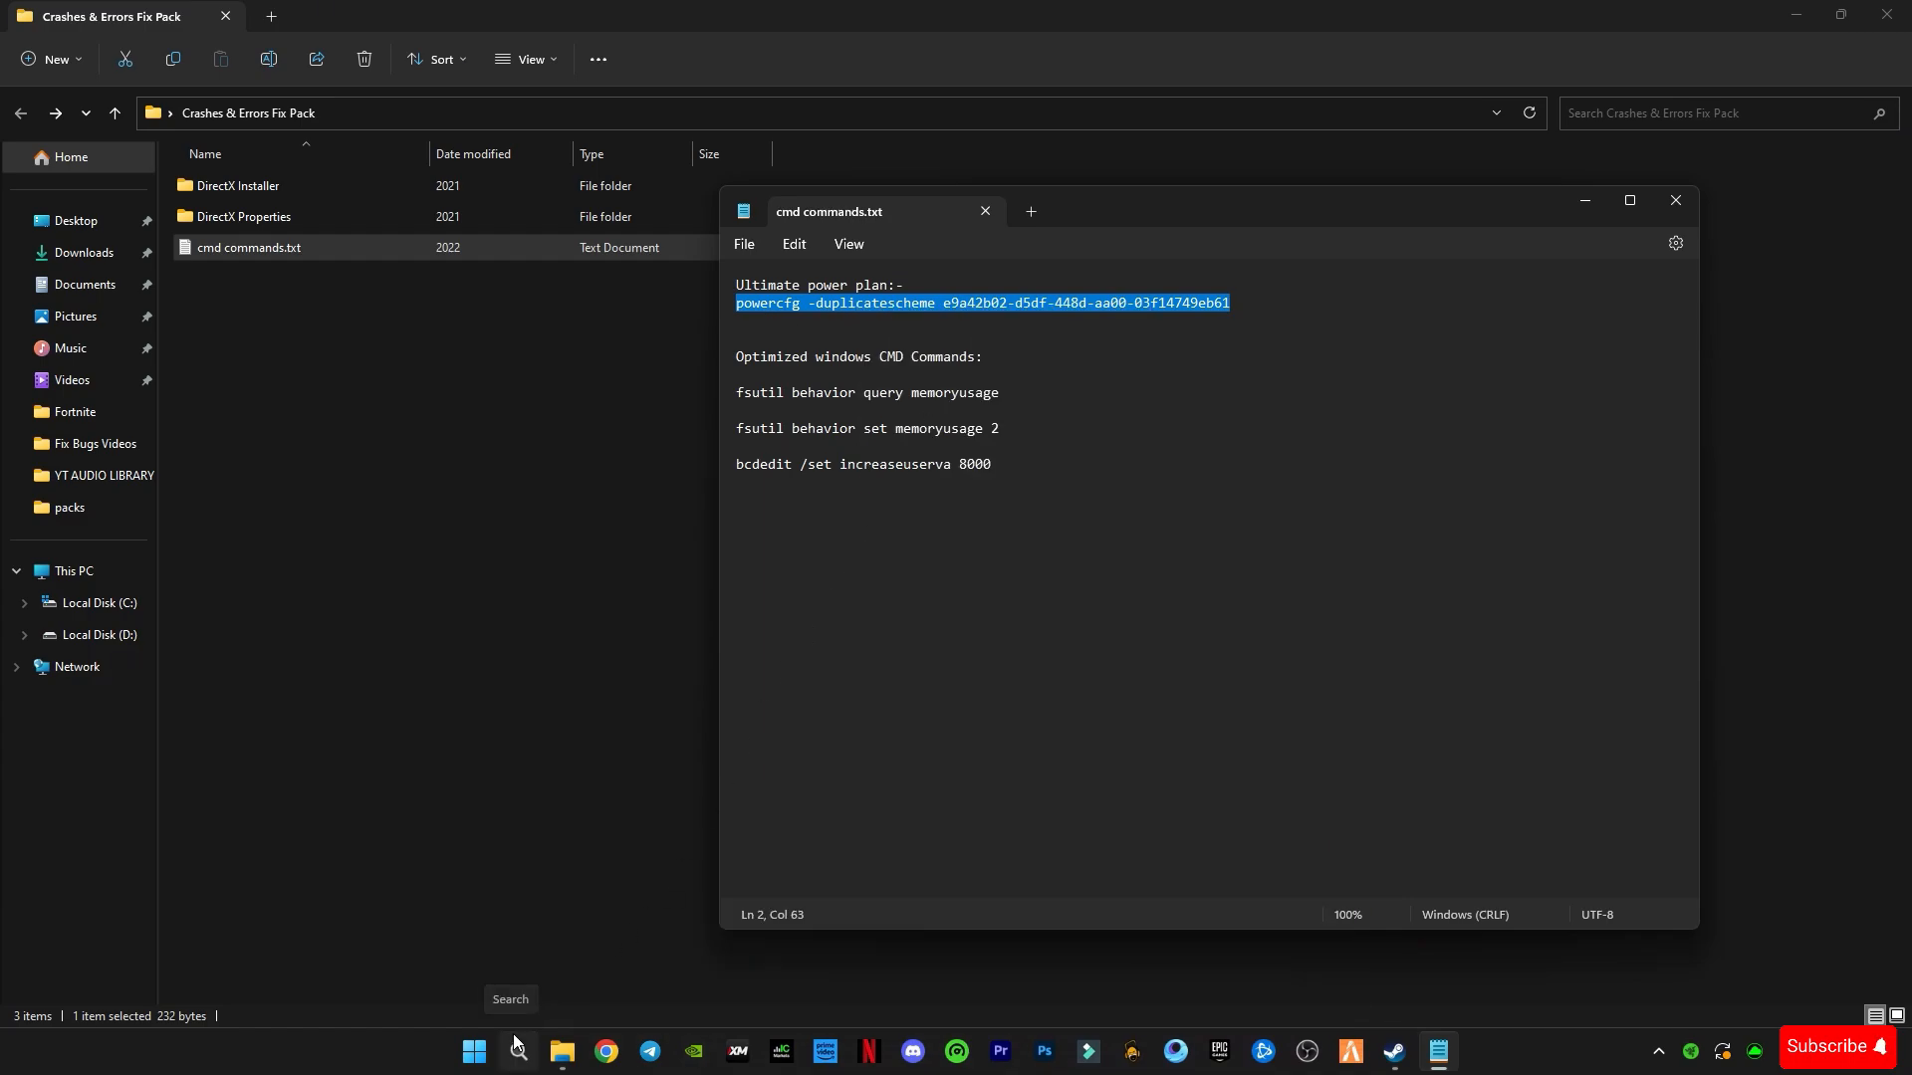
left_click(517, 1059)
type("cmd")
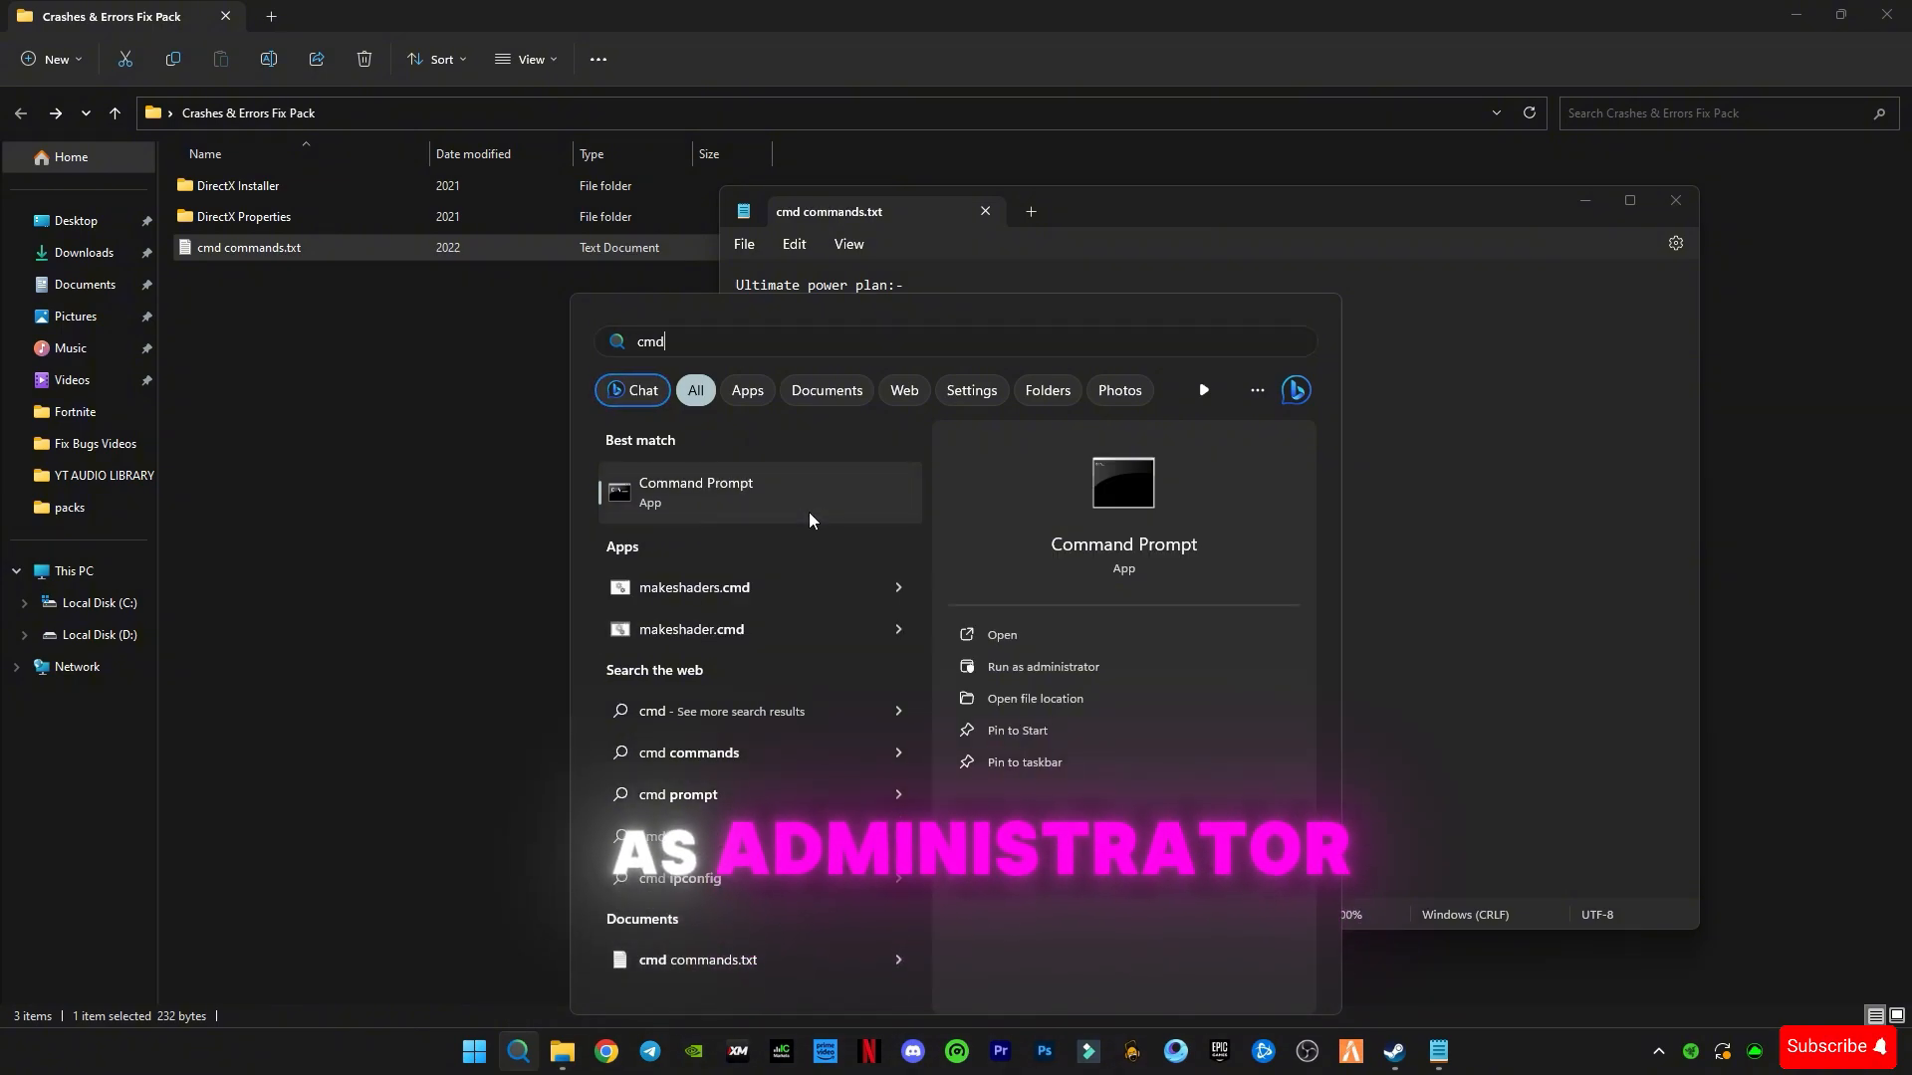
left_click(1041, 668)
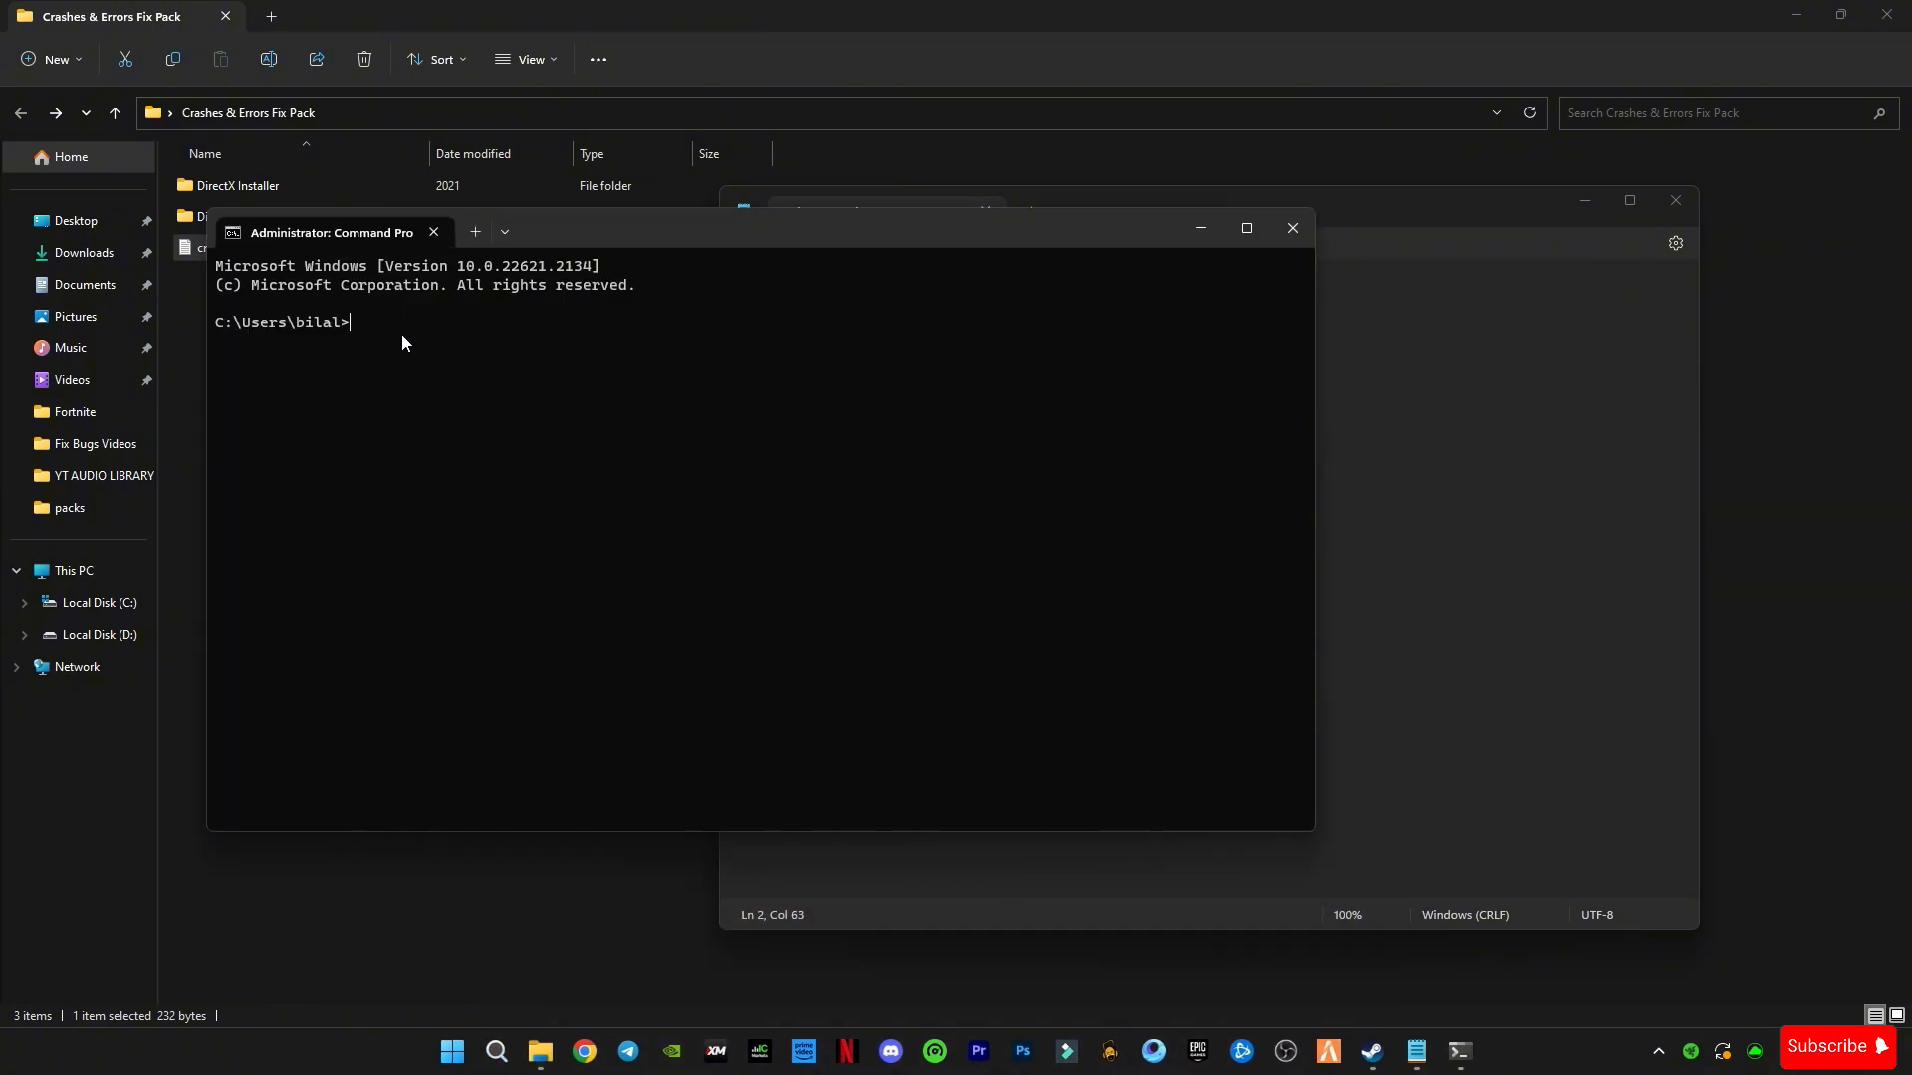
Step: Run powercfg -duplicatescheme e9a42b02-d5df-448d-aa00-03f14749eb61, then paste the fsutil and bcdedit lines
type("powercfg -duplicatescheme e9a42b02-d5df-448d-aa00-03f14749eb61")
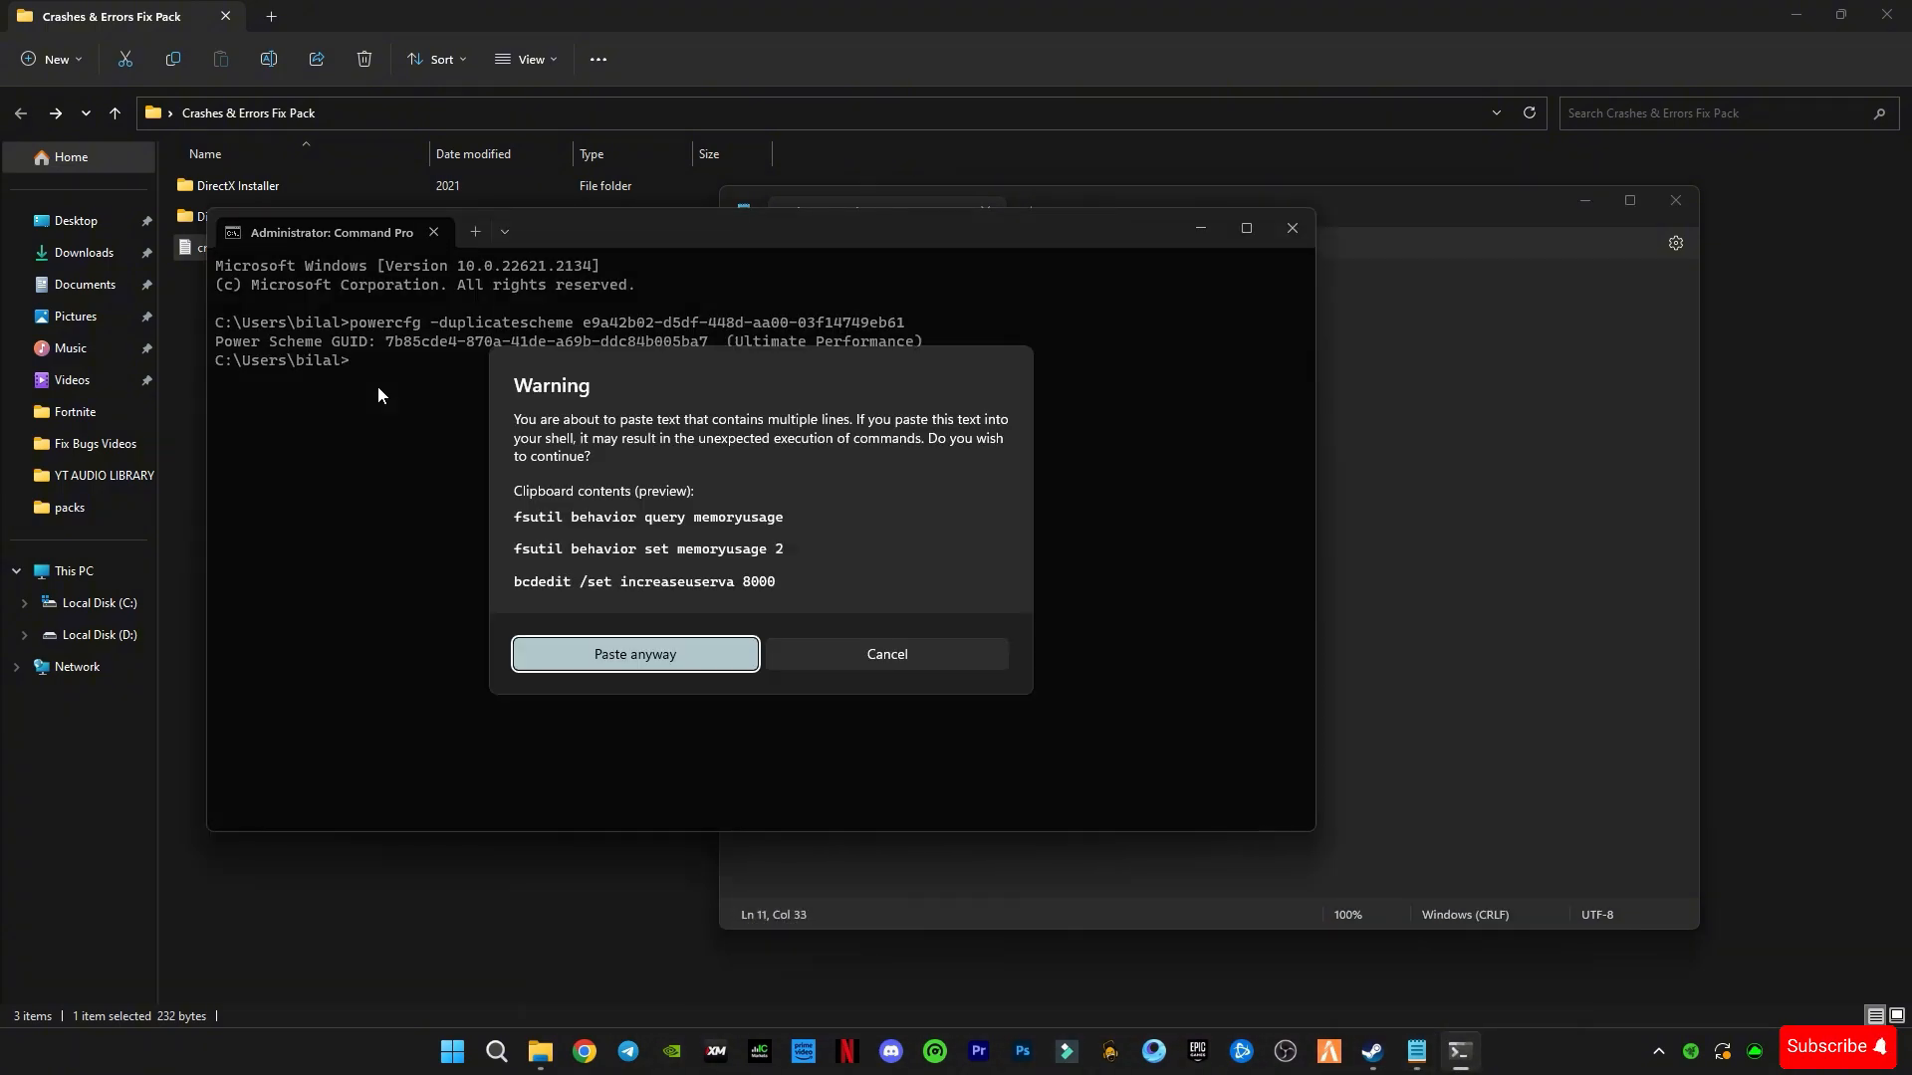
left_click(635, 654)
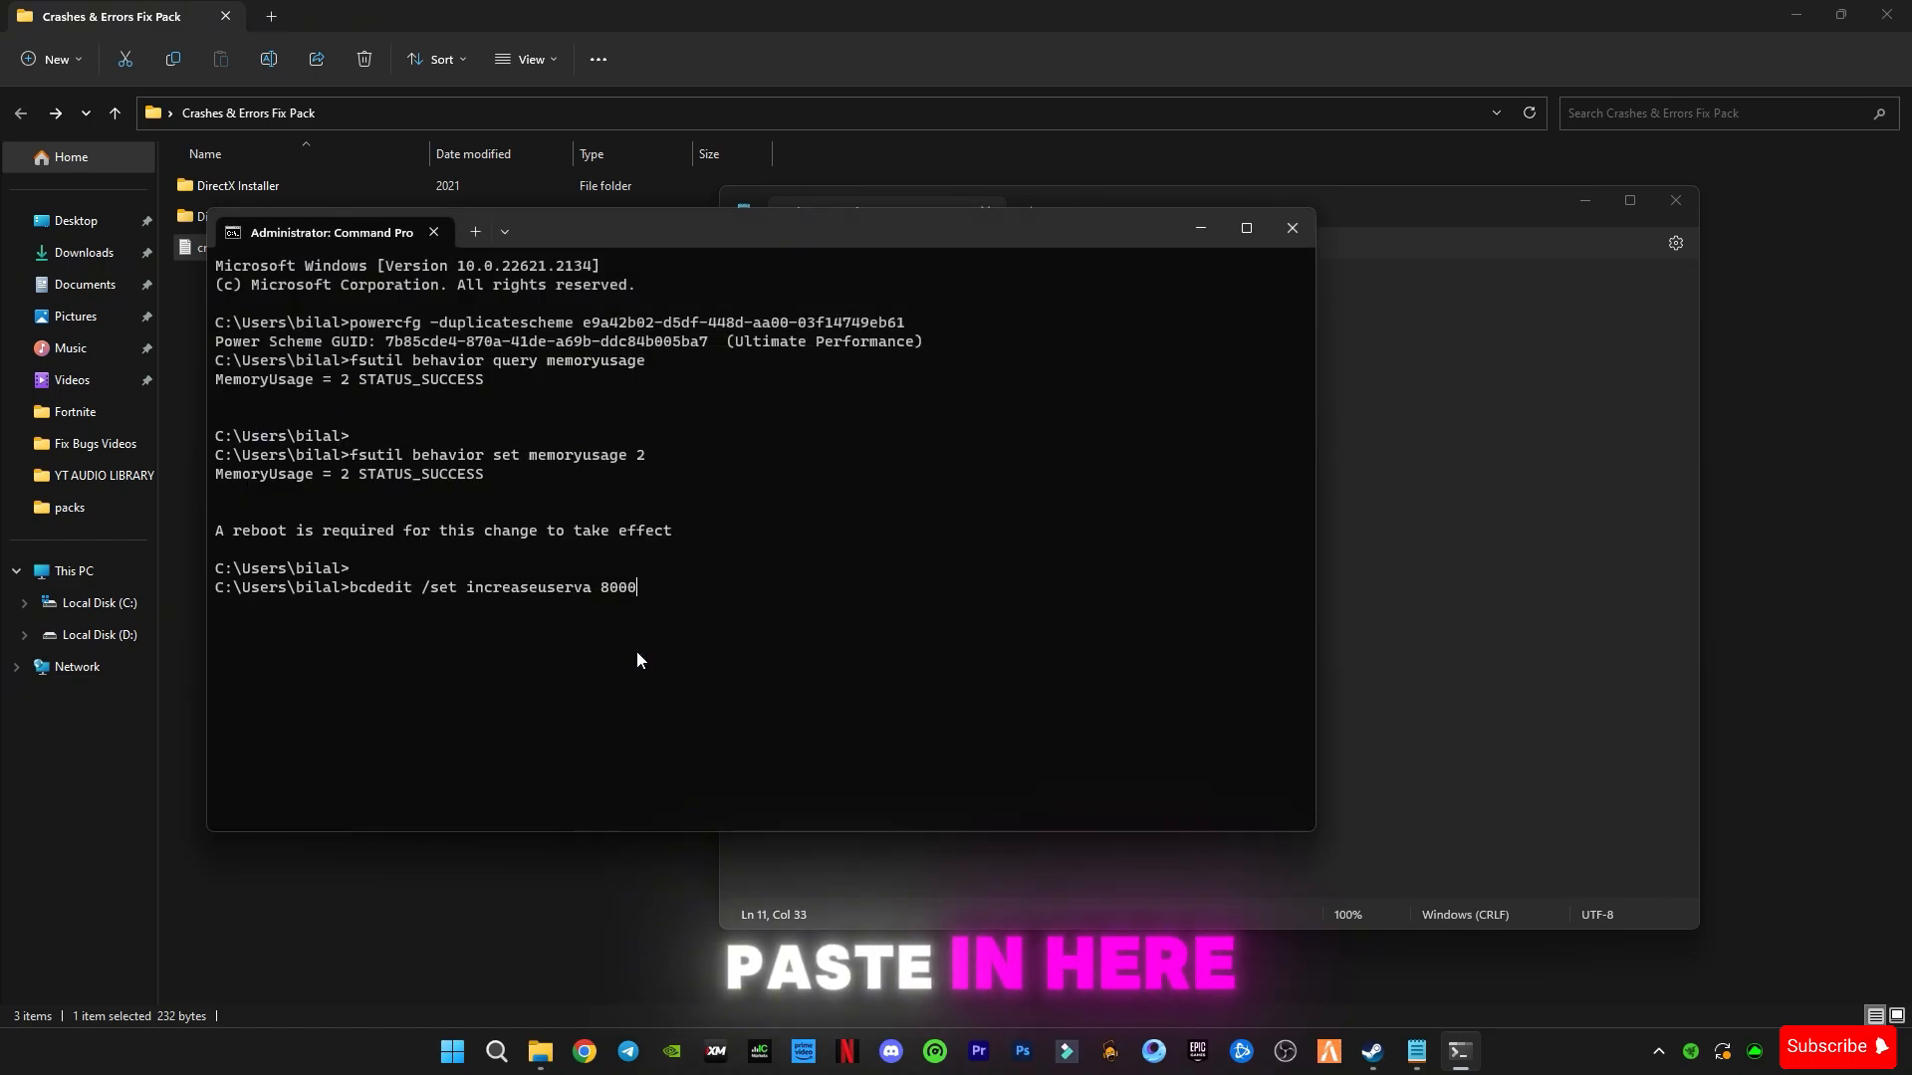